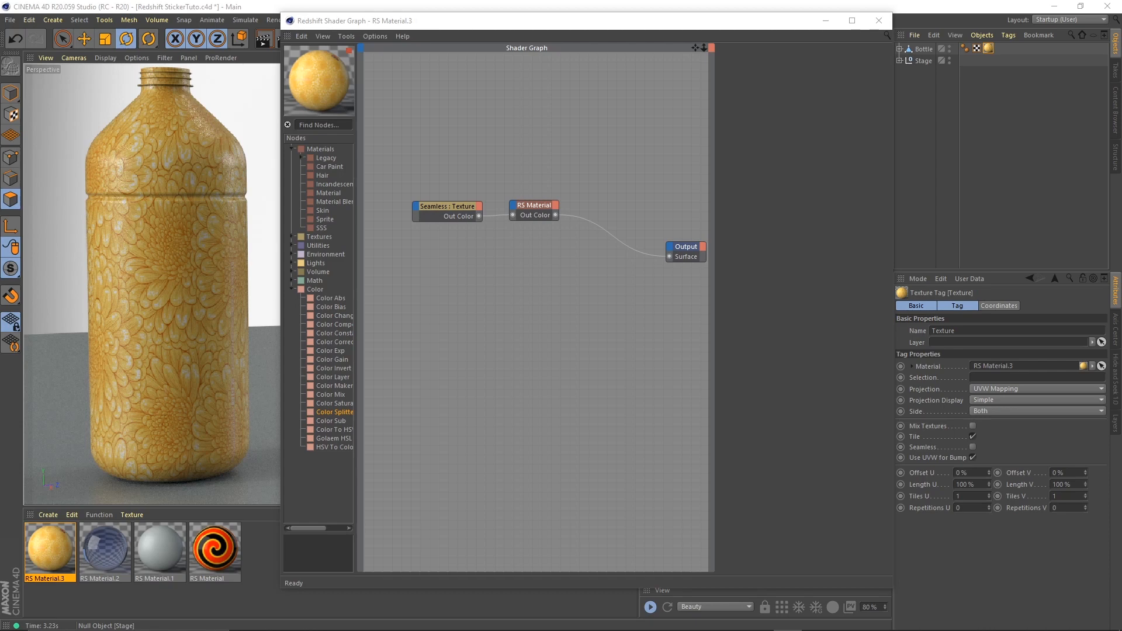
pyautogui.moveTo(170, 159)
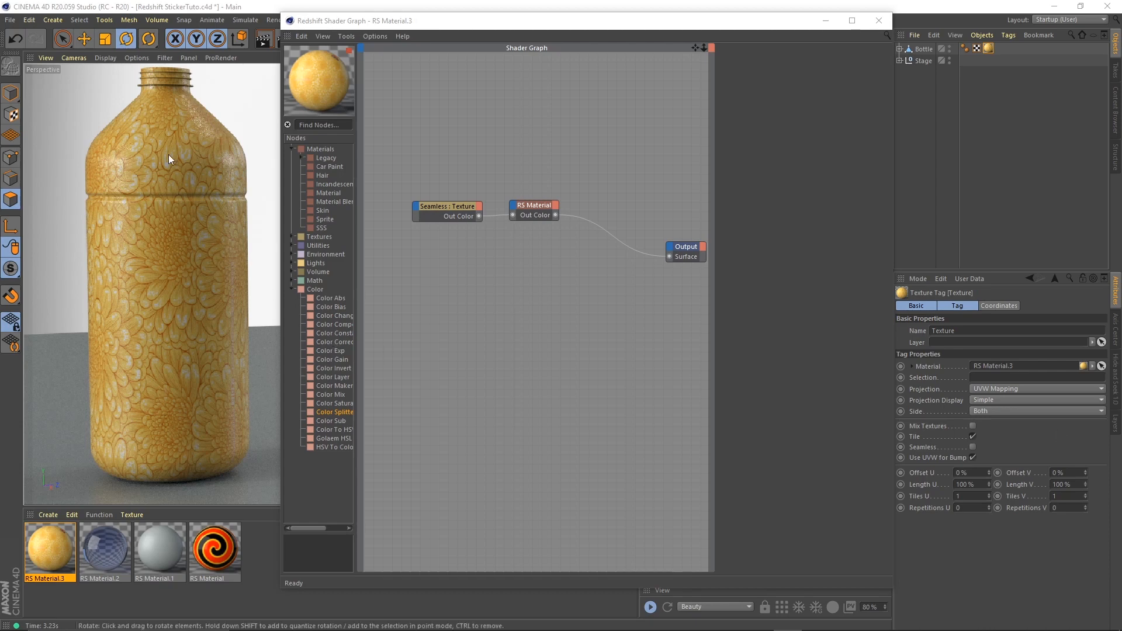
pyautogui.moveTo(168, 448)
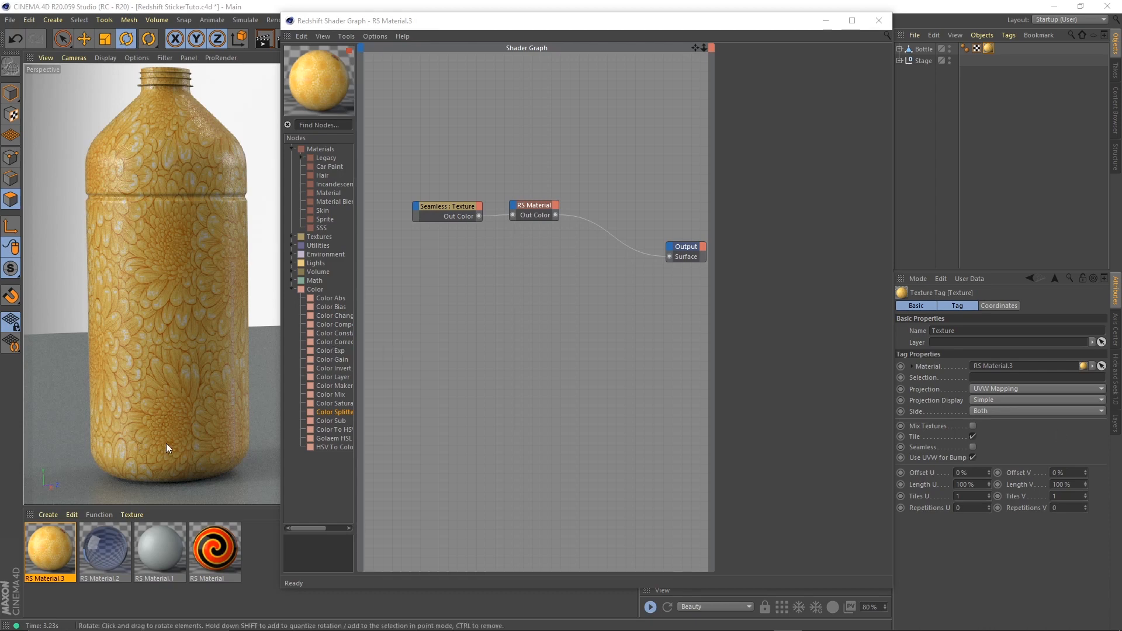
# Step: Show the Seamless texture node's parameters in the shader graph attributes
pyautogui.click(446, 206)
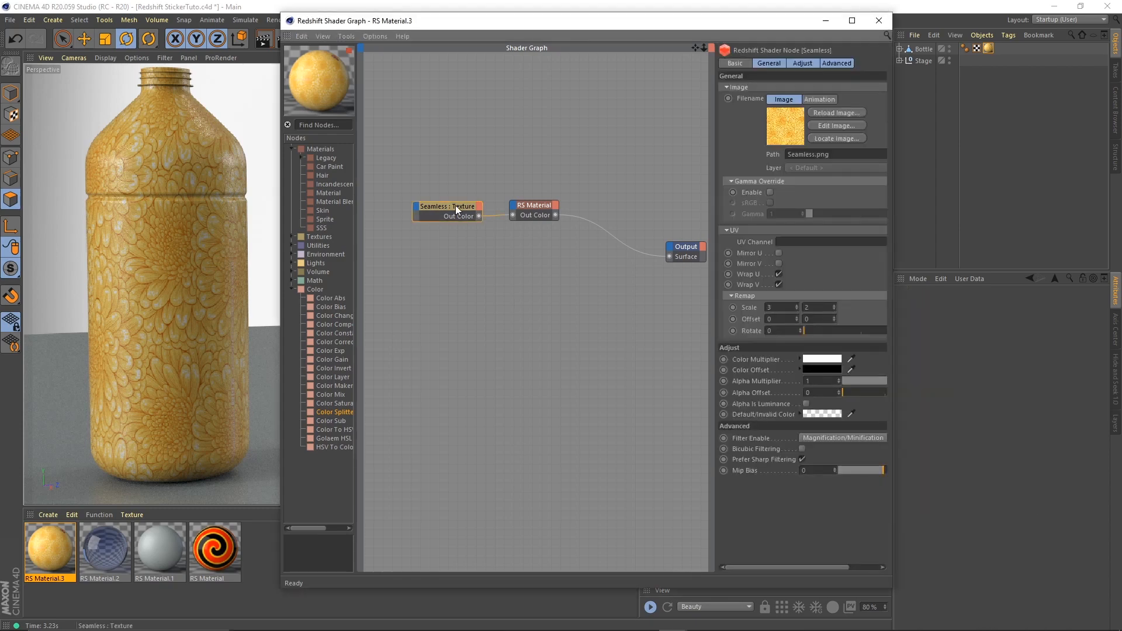
pyautogui.moveTo(774, 133)
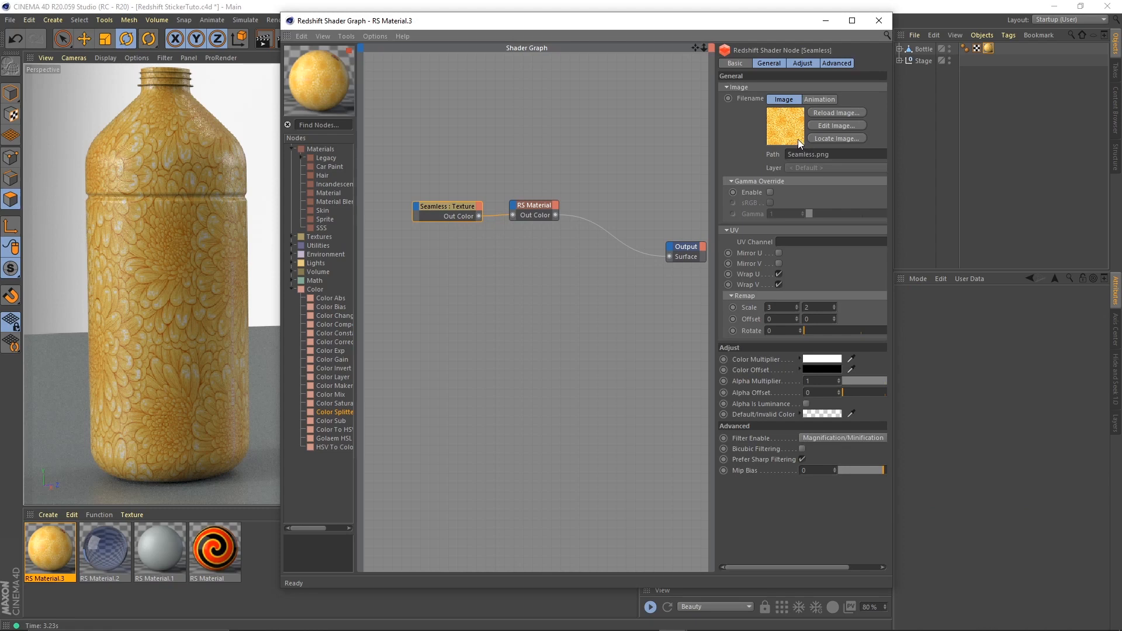
pyautogui.moveTo(722, 242)
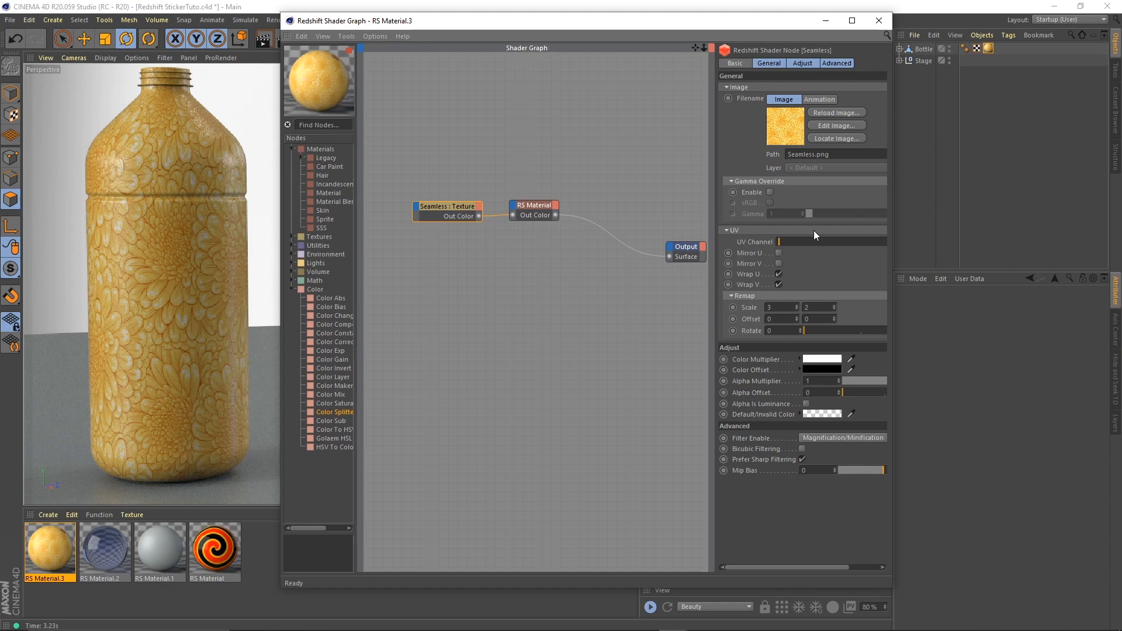
pyautogui.moveTo(829, 233)
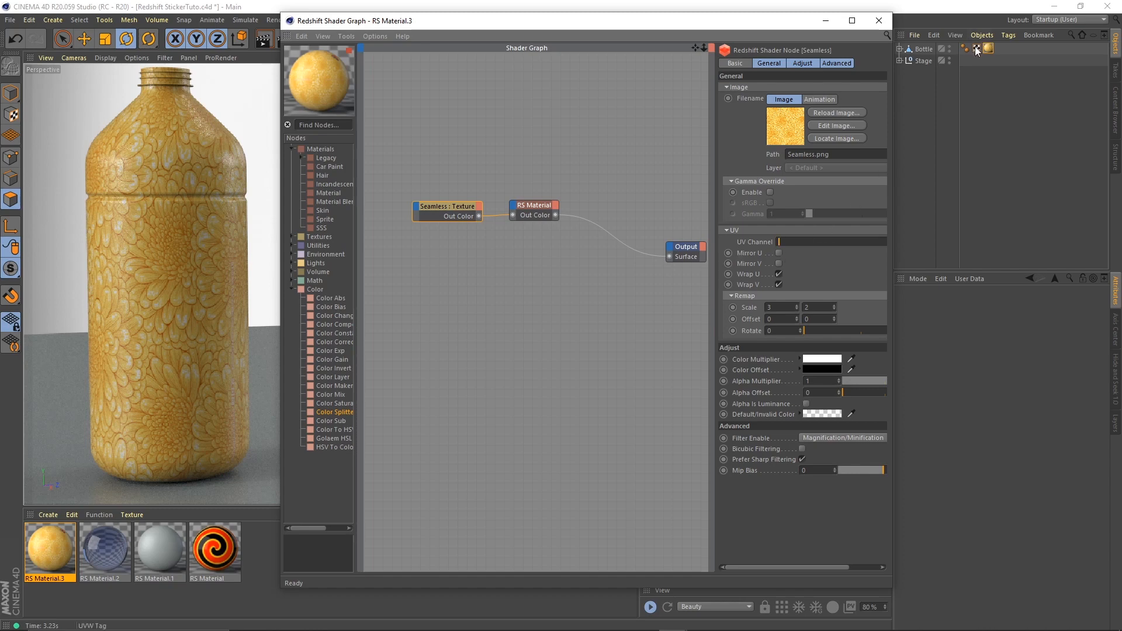
# Step: Try Flat projection on the bottle's texture tag, then return it to UVW Mapping
pyautogui.click(988, 48)
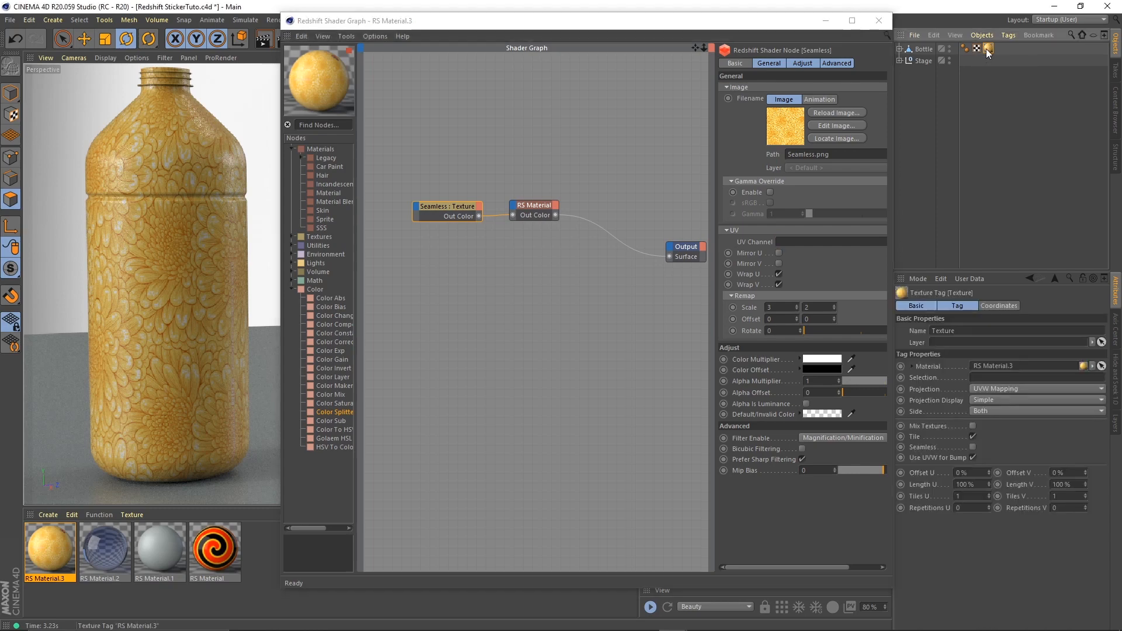
pyautogui.moveTo(991, 47)
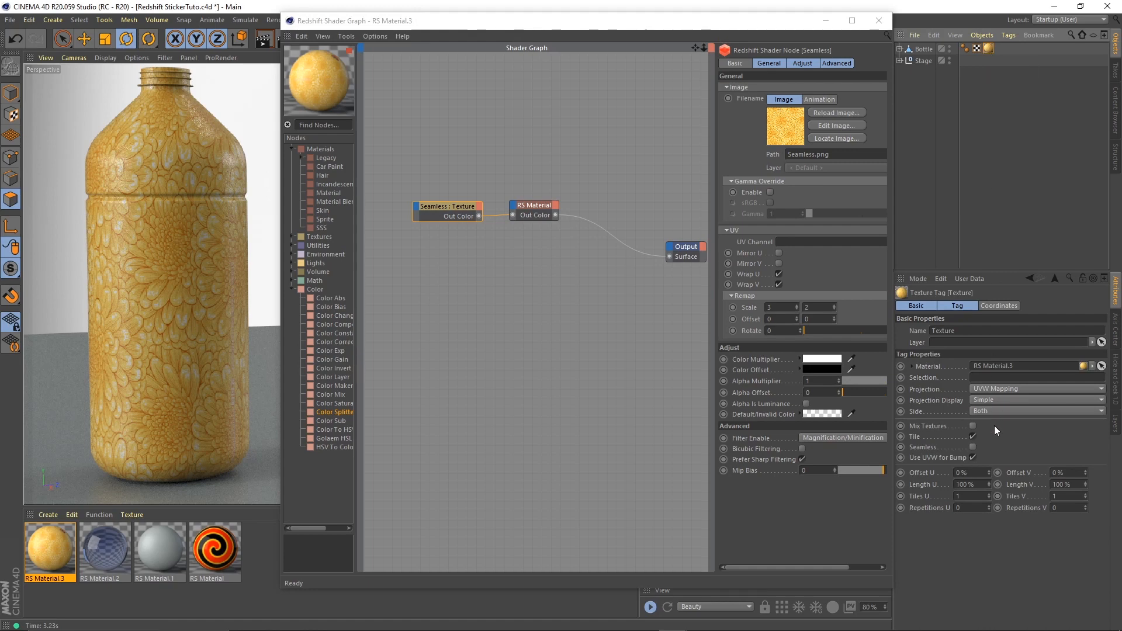
pyautogui.click(1034, 388)
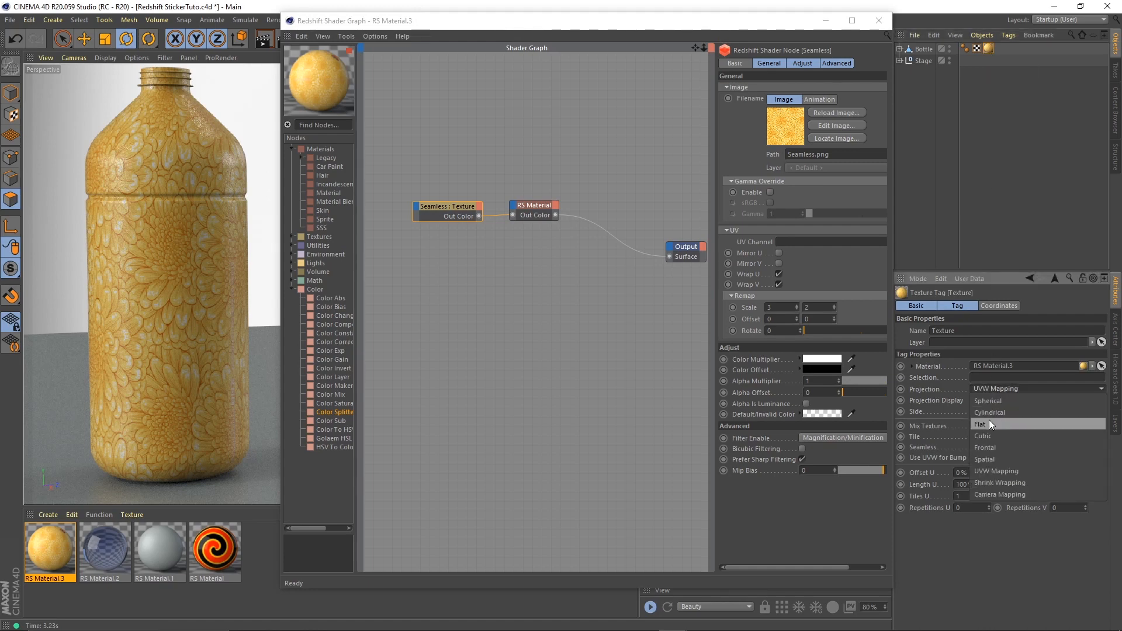
pyautogui.click(980, 424)
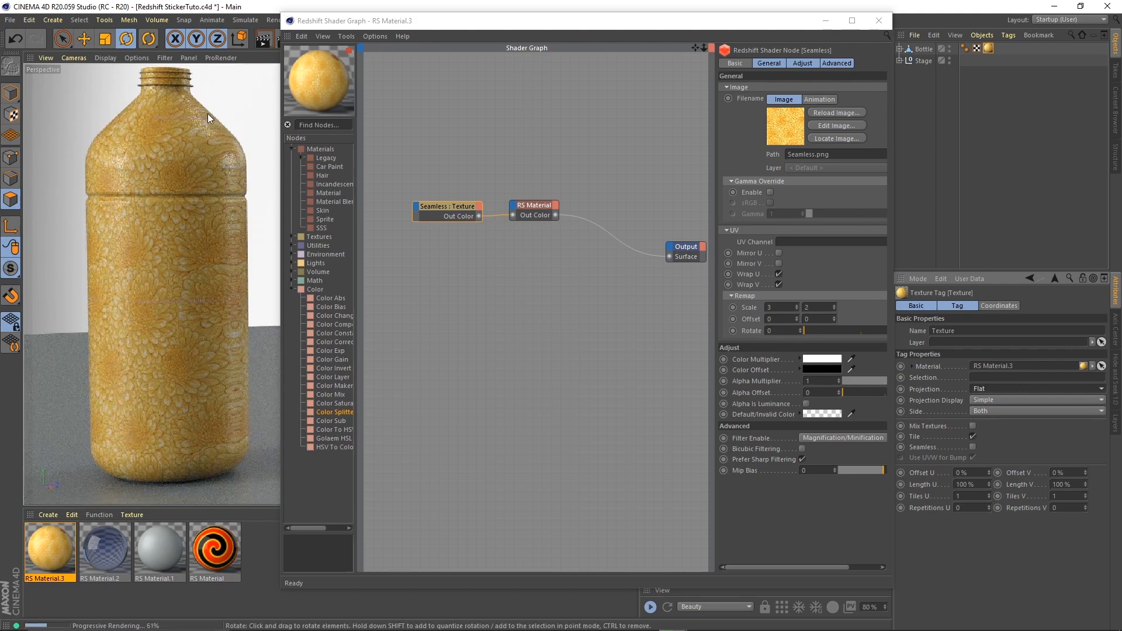
pyautogui.moveTo(210, 428)
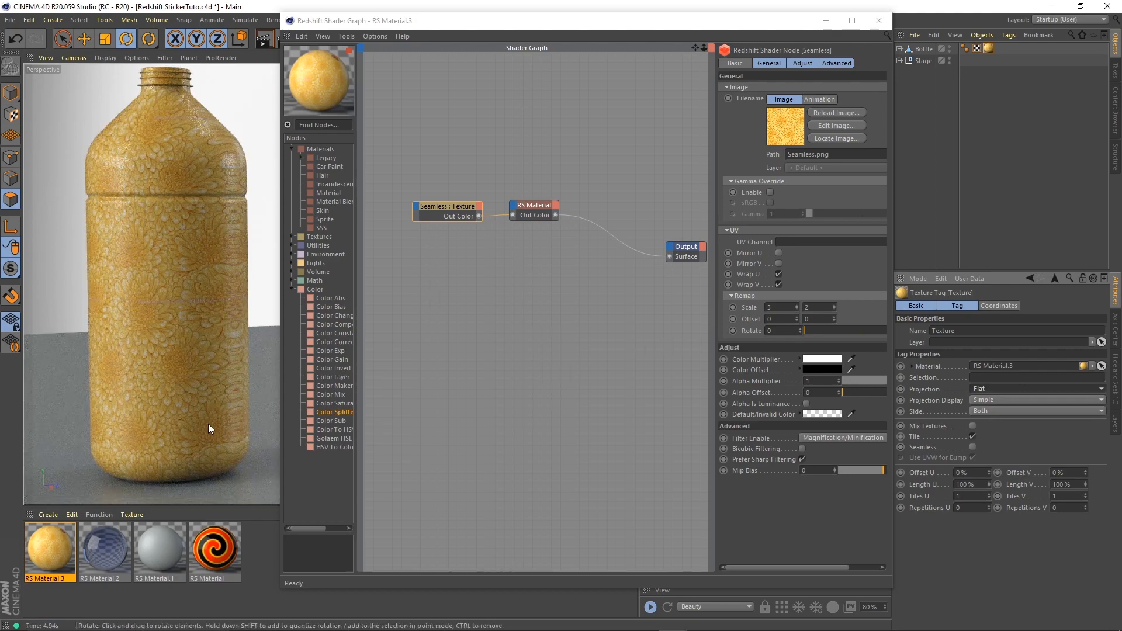
pyautogui.click(1034, 388)
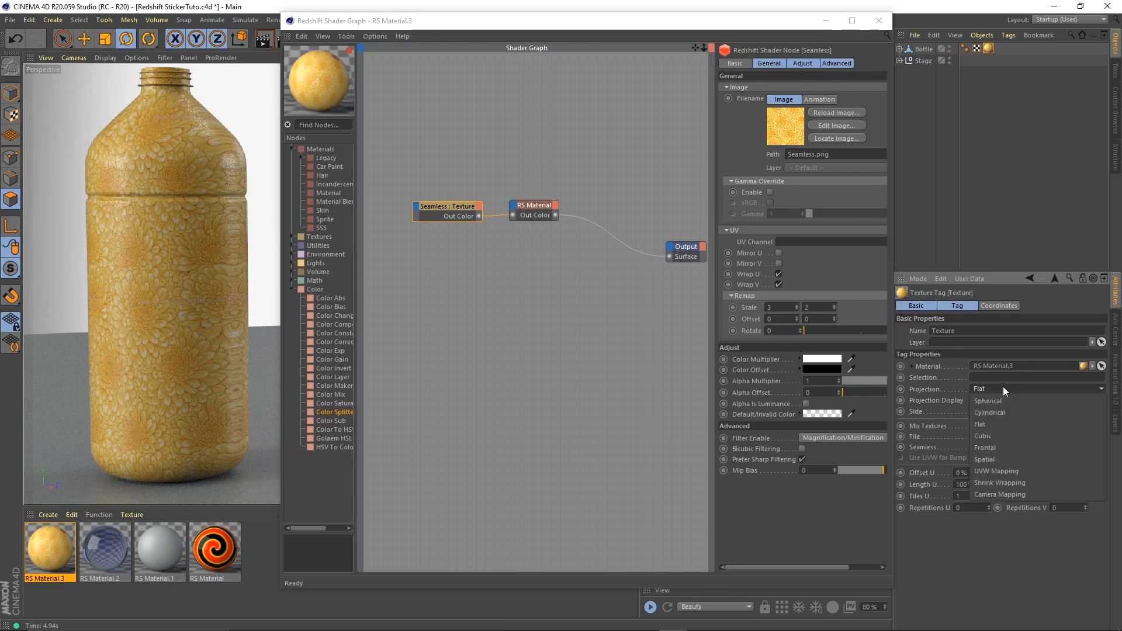
pyautogui.click(995, 471)
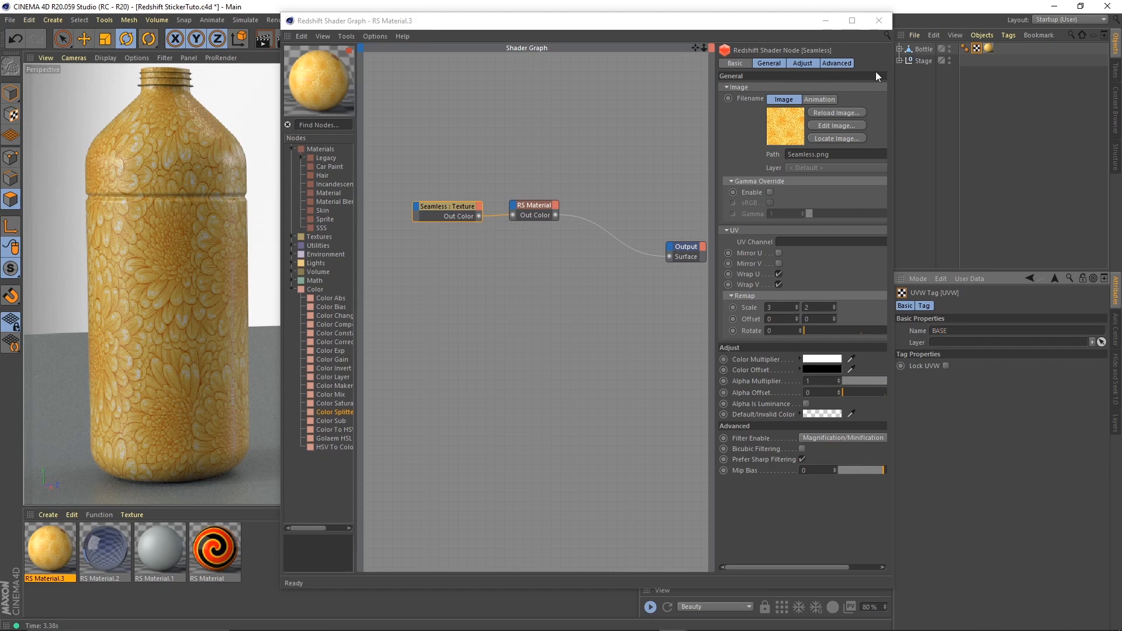
# Step: Assign the BASE UV channel to the Seamless texture and set the texture tag to Flat projection
pyautogui.click(988, 49)
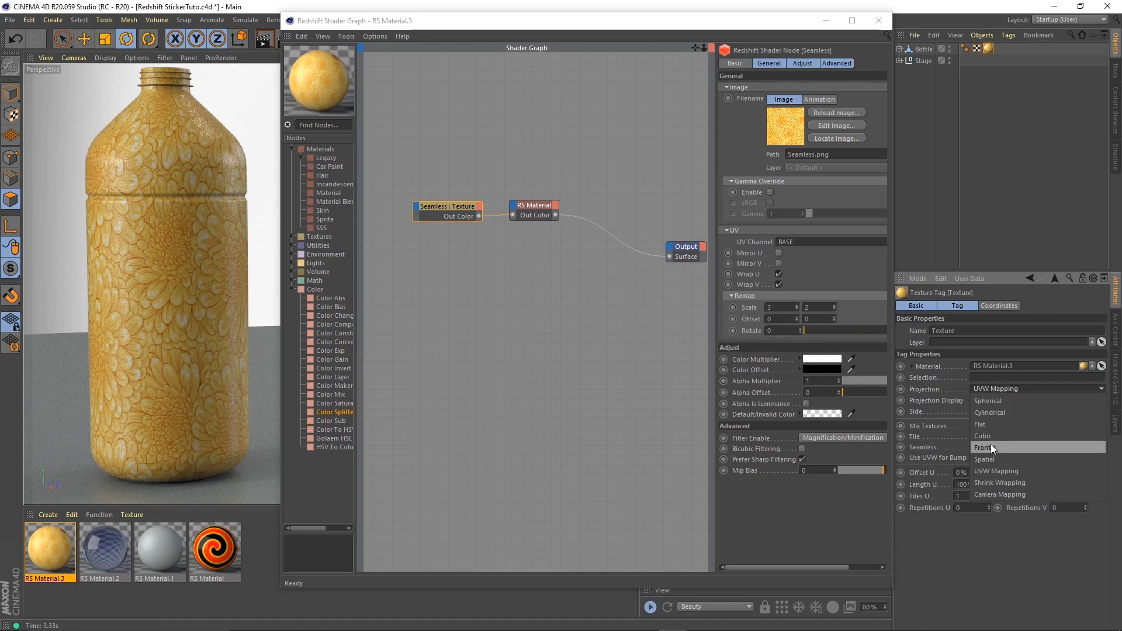
pyautogui.click(981, 424)
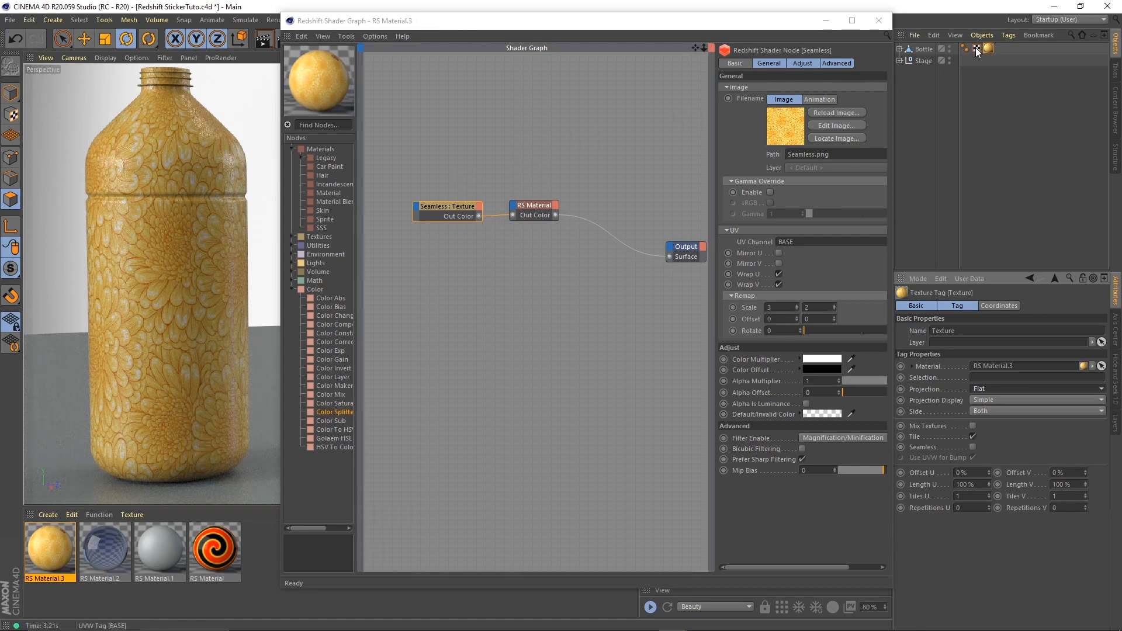
pyautogui.moveTo(466, 195)
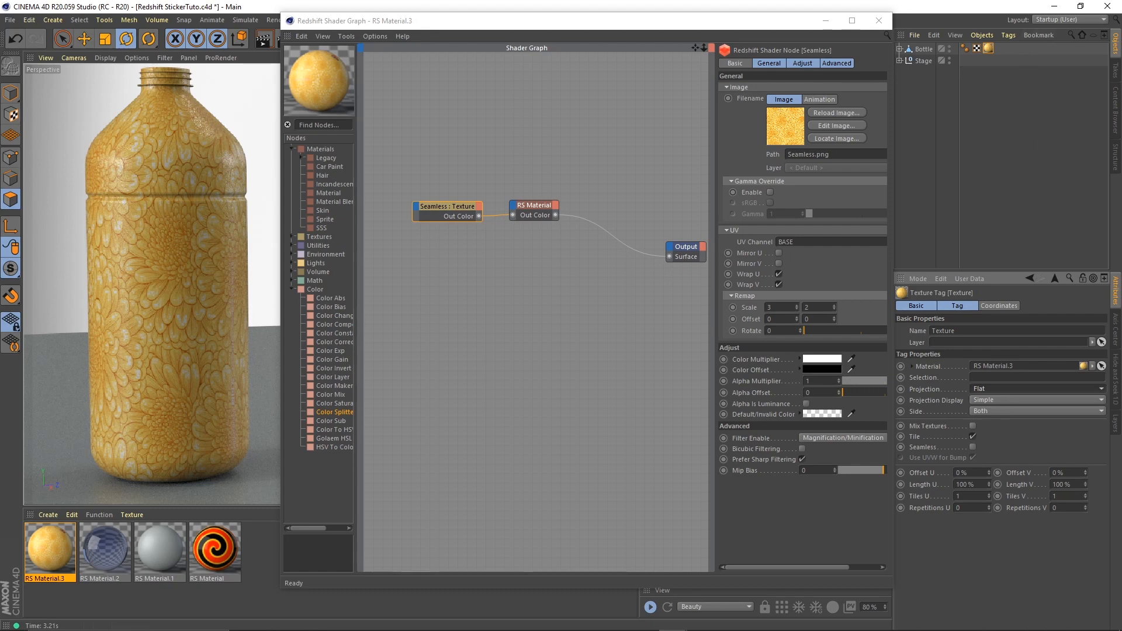
pyautogui.moveTo(494, 270)
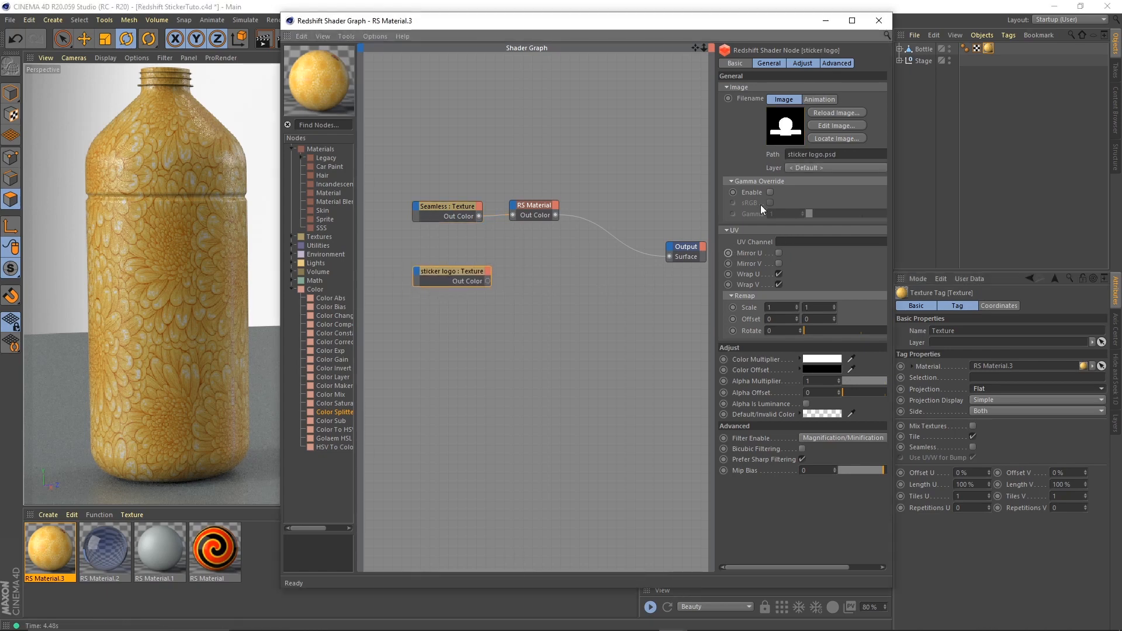
# Step: Set the sticker logo.psd texture to use its Background layer after trying Alpha
pyautogui.click(834, 168)
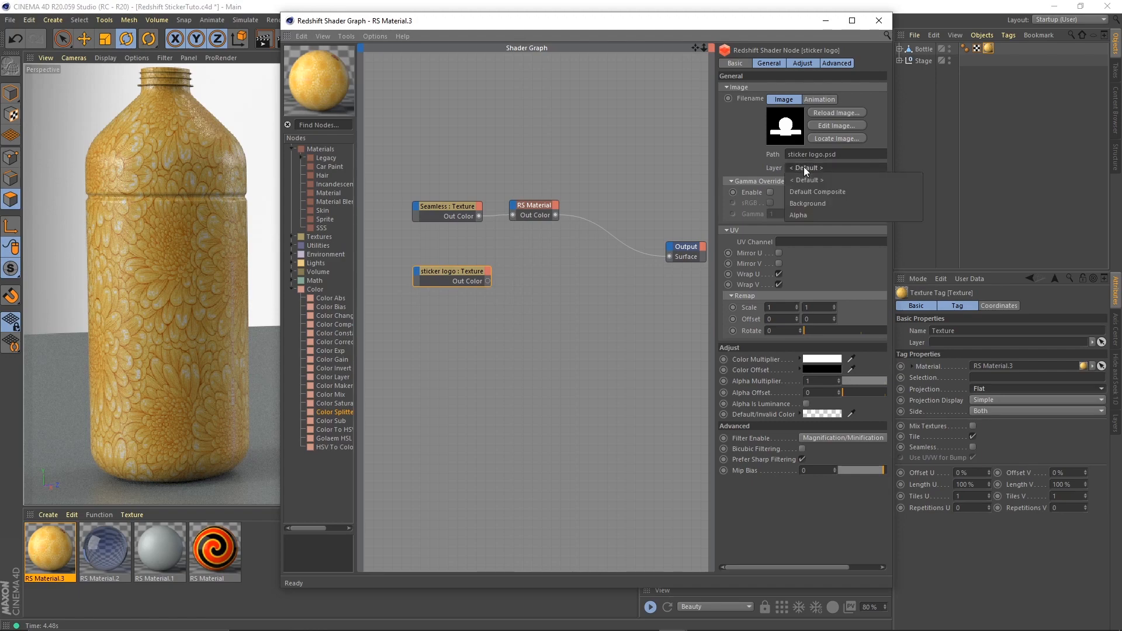
pyautogui.click(798, 214)
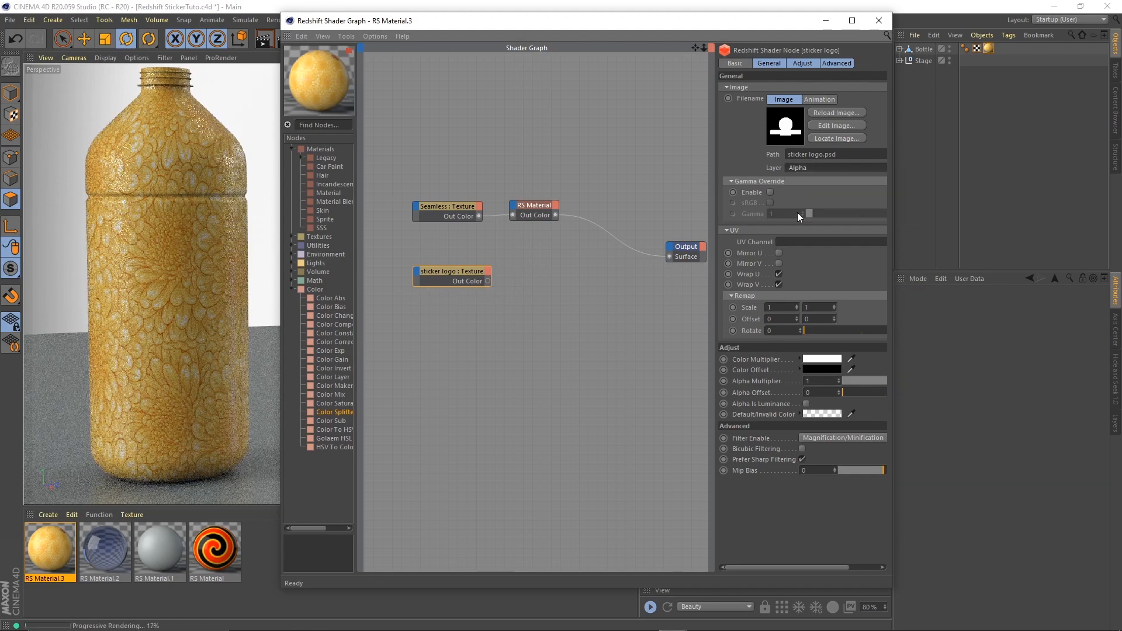
pyautogui.click(834, 168)
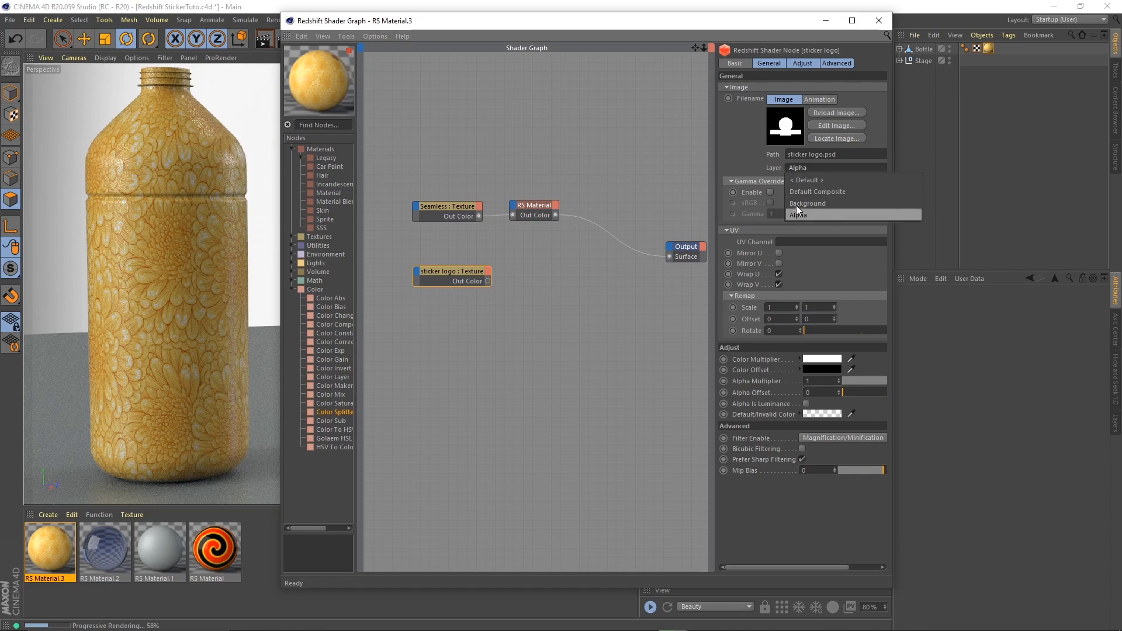
pyautogui.click(806, 204)
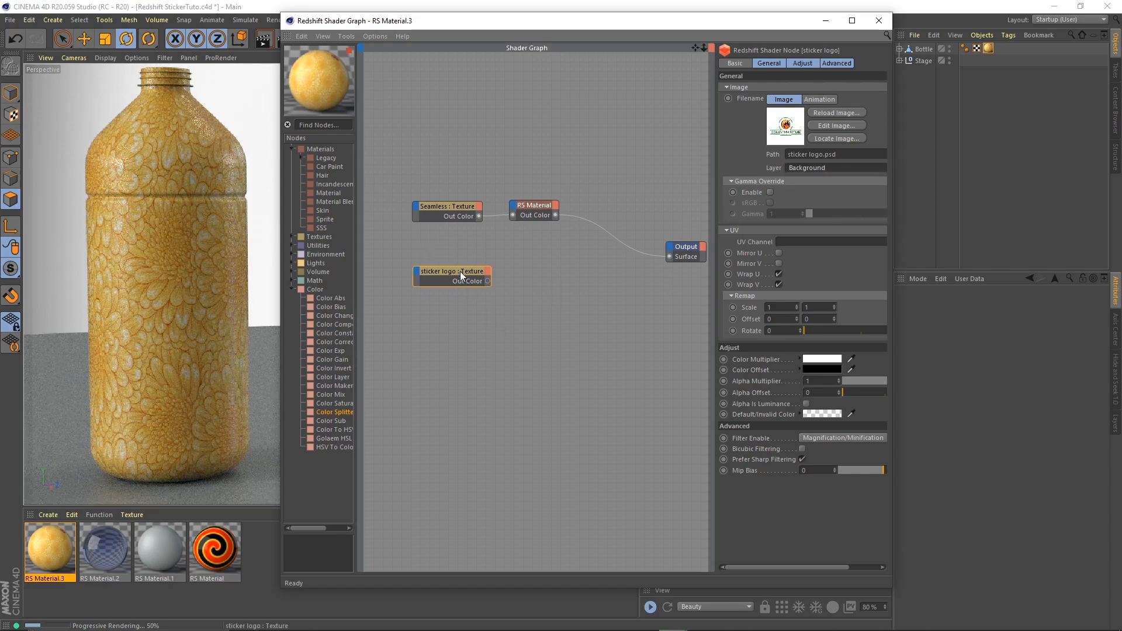
# Step: Wire the sticker logo texture into Output Surface and set the texture tag projection to Cylindrical
pyautogui.moveTo(452, 271); pyautogui.dragTo(447, 257)
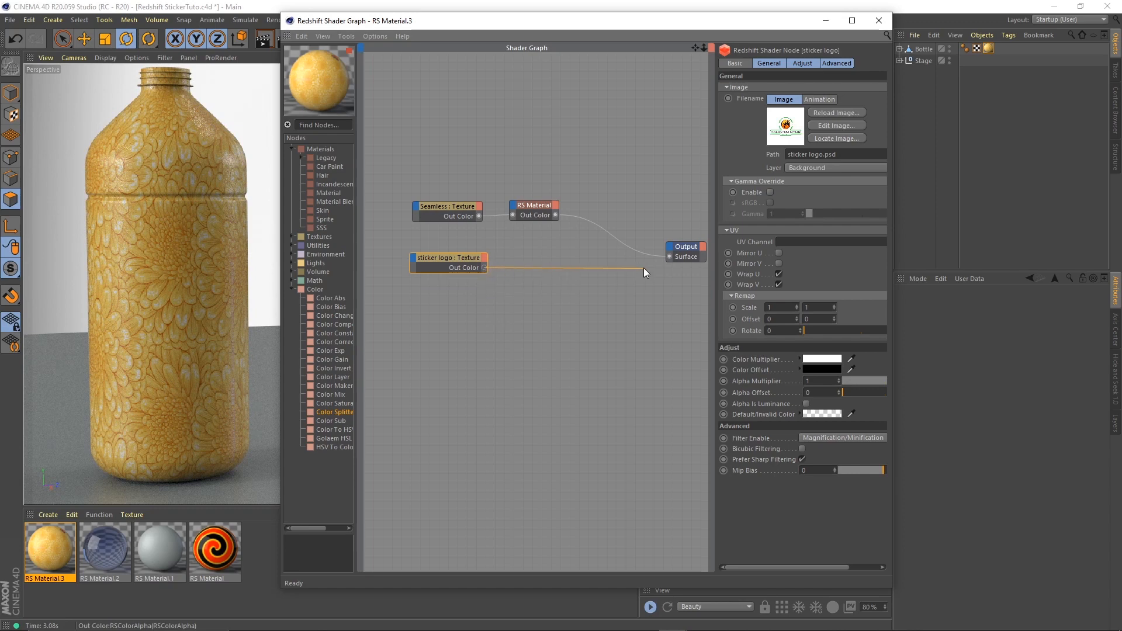
pyautogui.moveTo(484, 267); pyautogui.dragTo(673, 256)
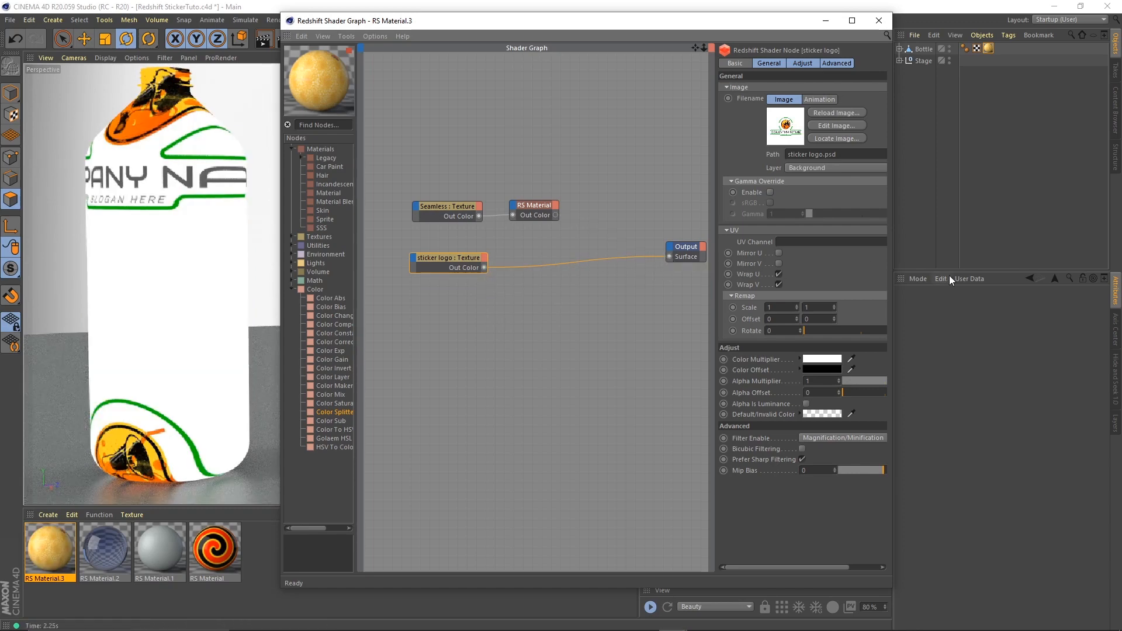
pyautogui.click(989, 48)
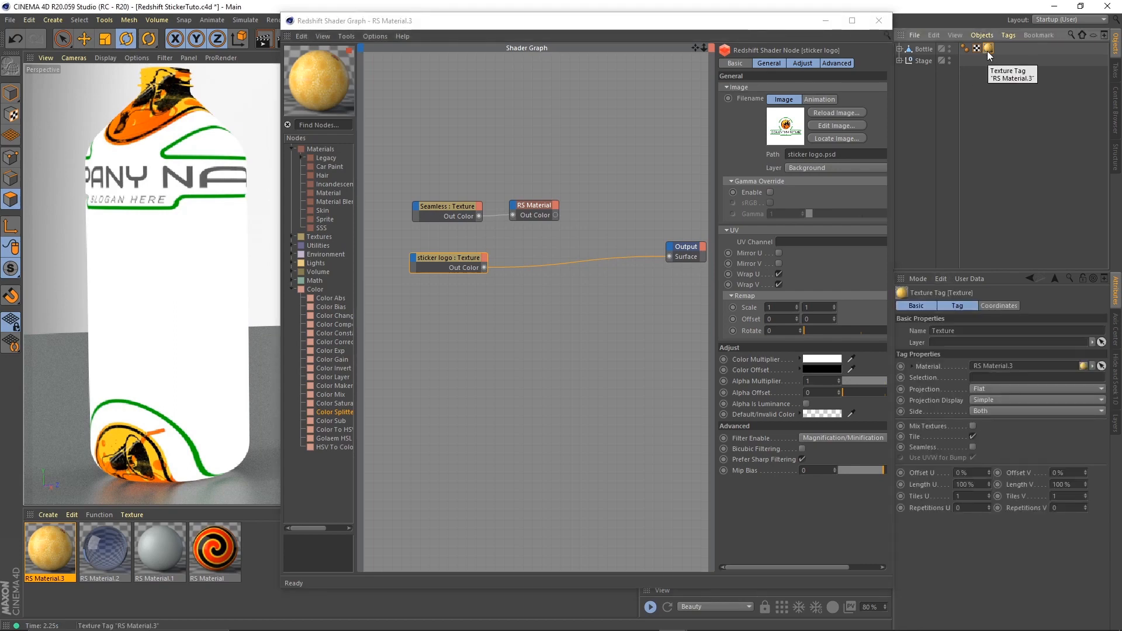
pyautogui.moveTo(988, 396)
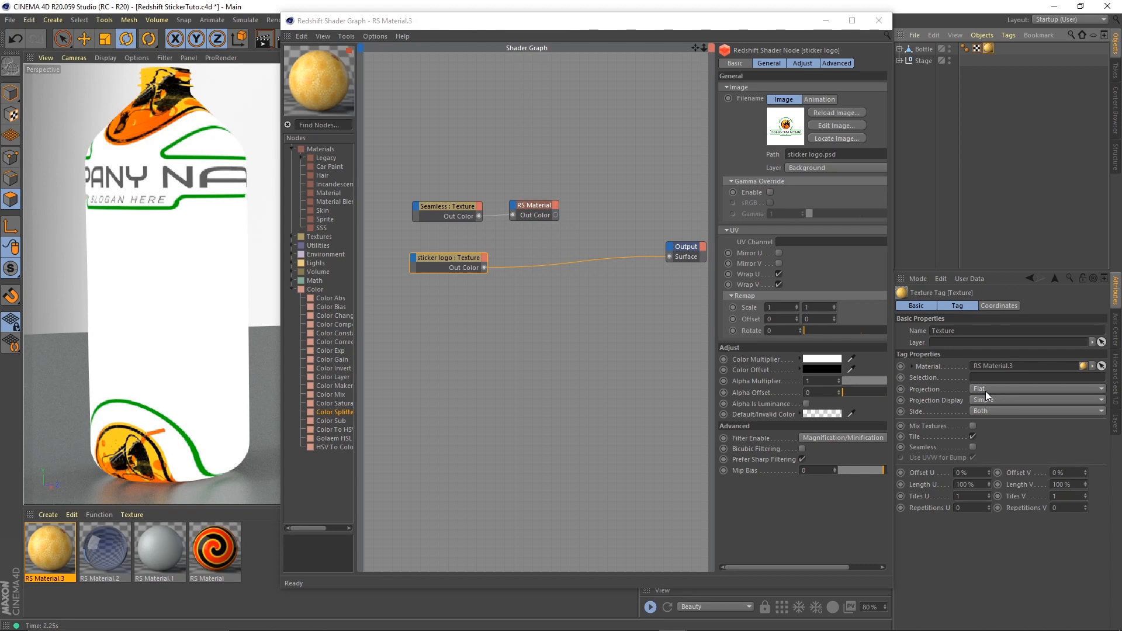
pyautogui.click(1036, 389)
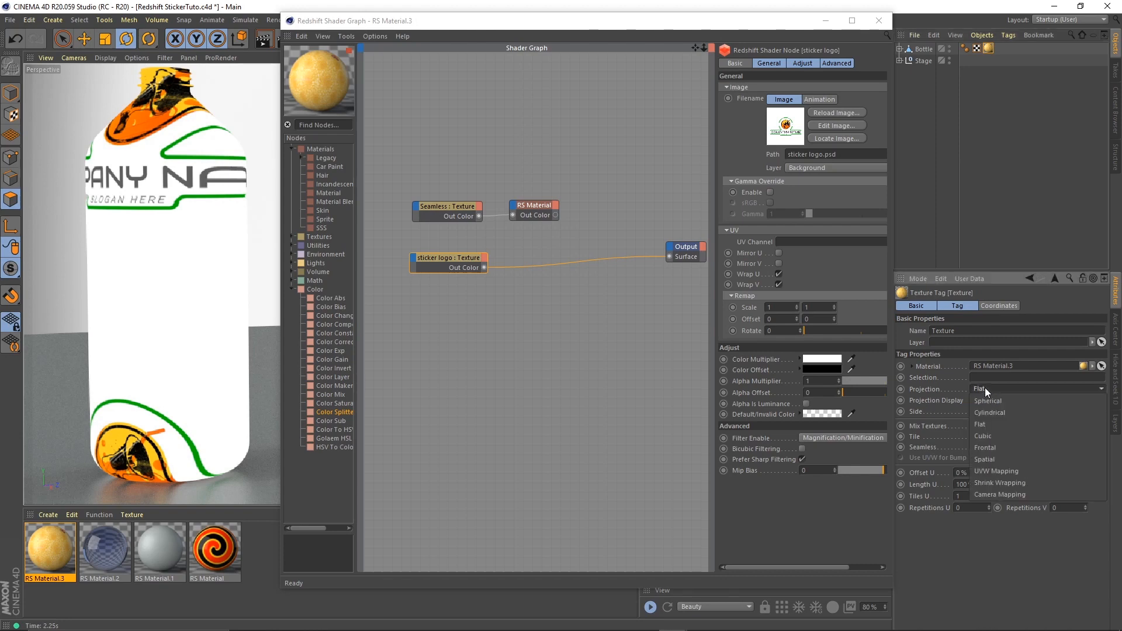
pyautogui.click(989, 399)
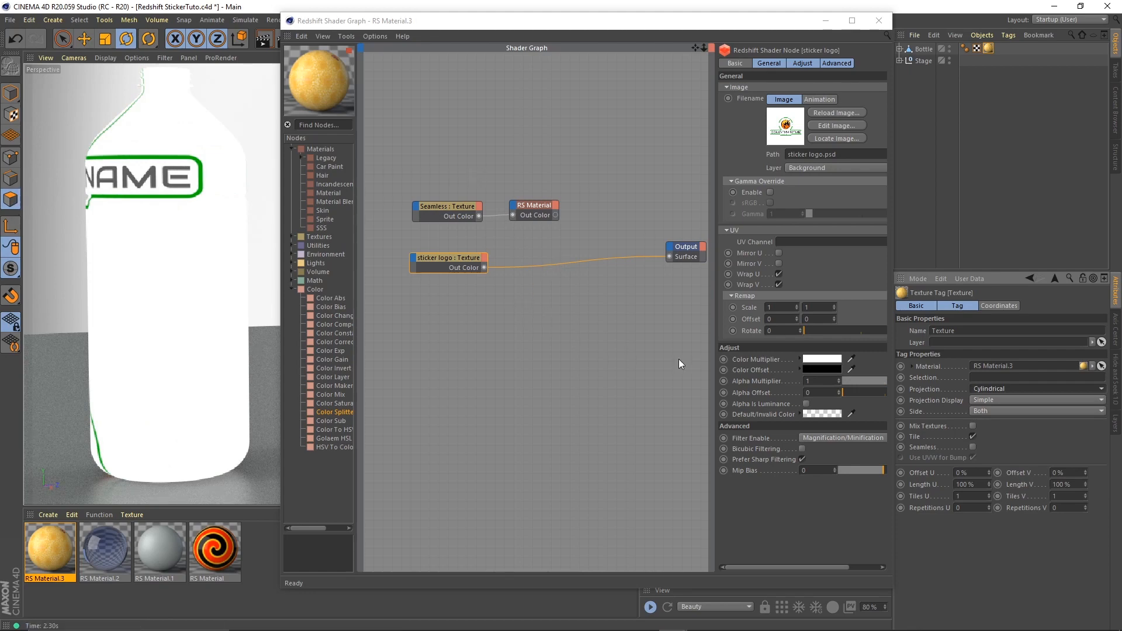
# Step: Set the sticker logo's Remap scale to 3 by 2.5 and Offset U to -.64
pyautogui.click(778, 306)
pyautogui.write('3')
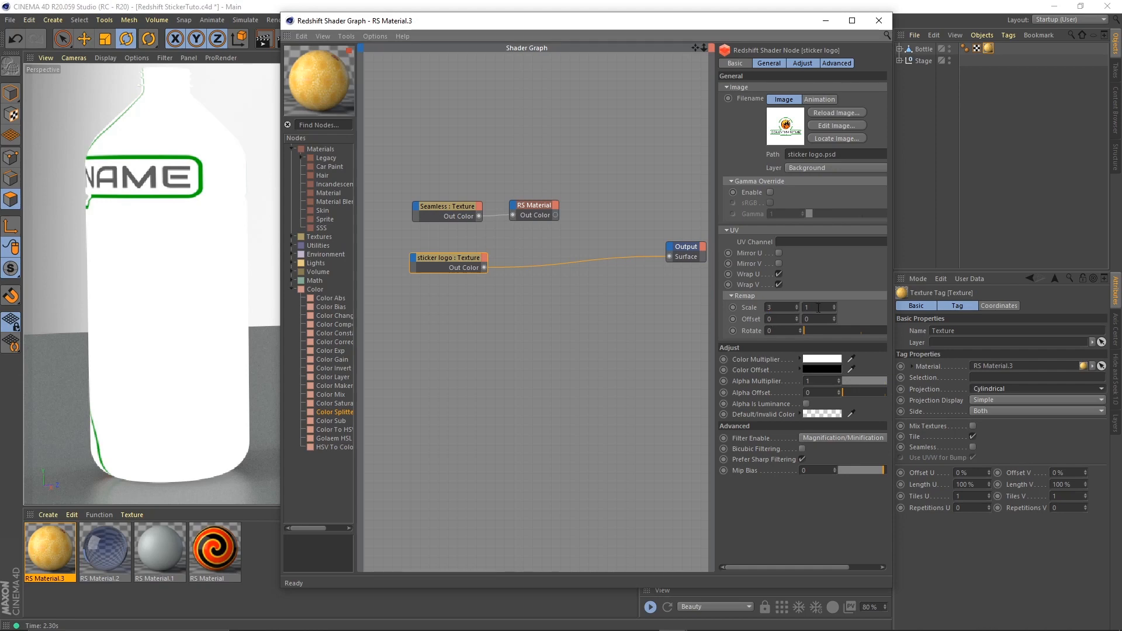
pyautogui.write('2.5')
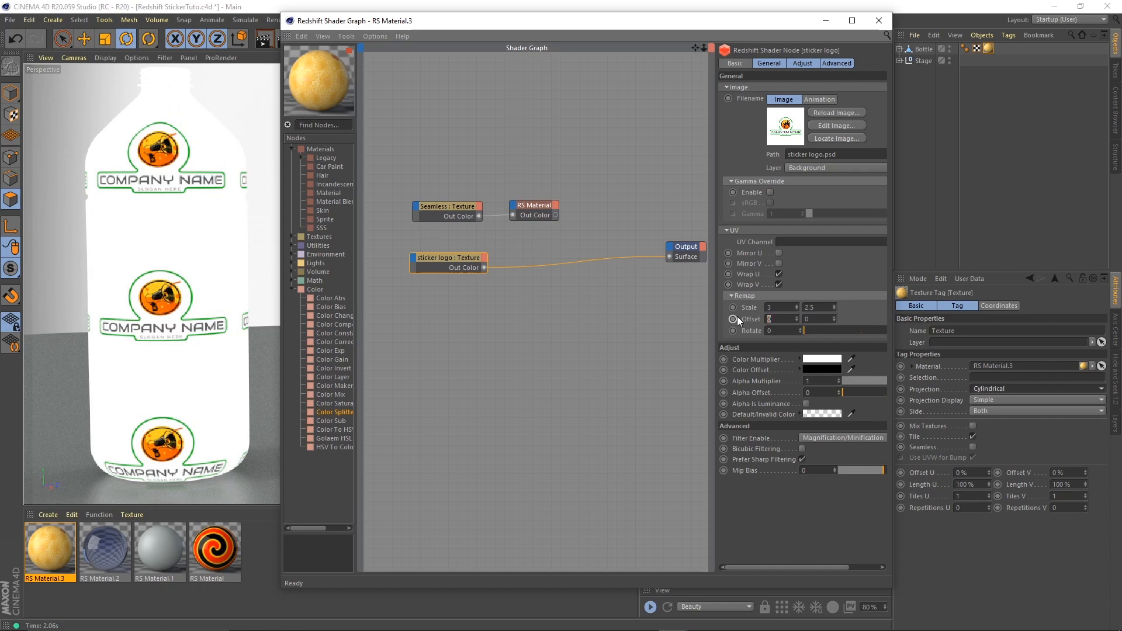
pyautogui.write('-.64')
pyautogui.click(819, 319)
pyautogui.write('-0.93')
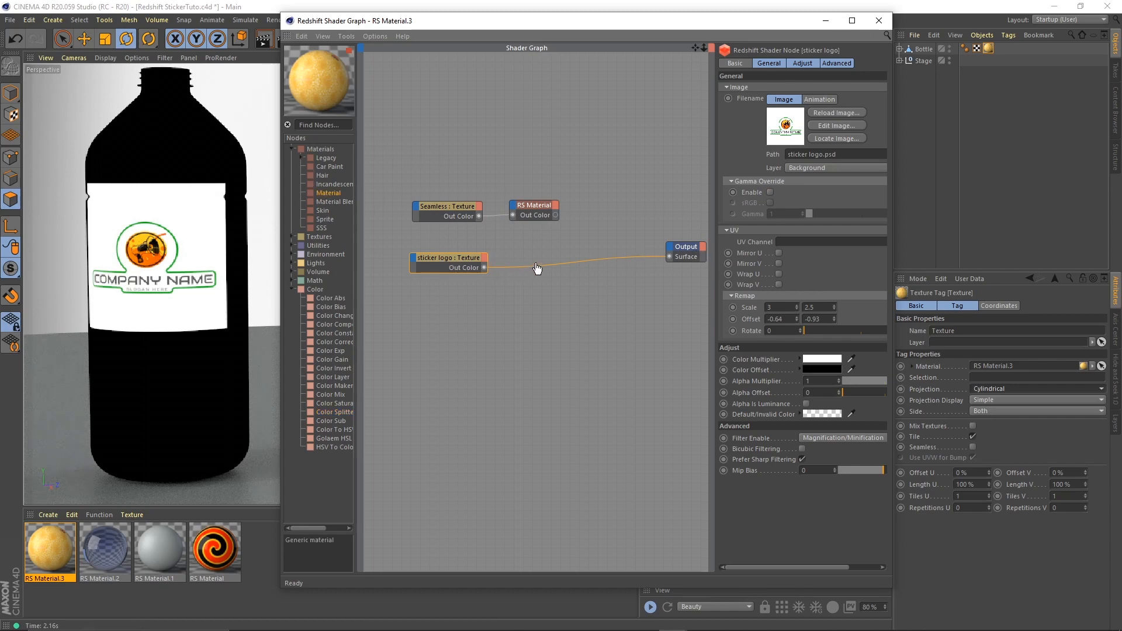
# Step: Wire the sticker logo RS Material's Out Color into the Output node's Surface port
pyautogui.click(527, 258)
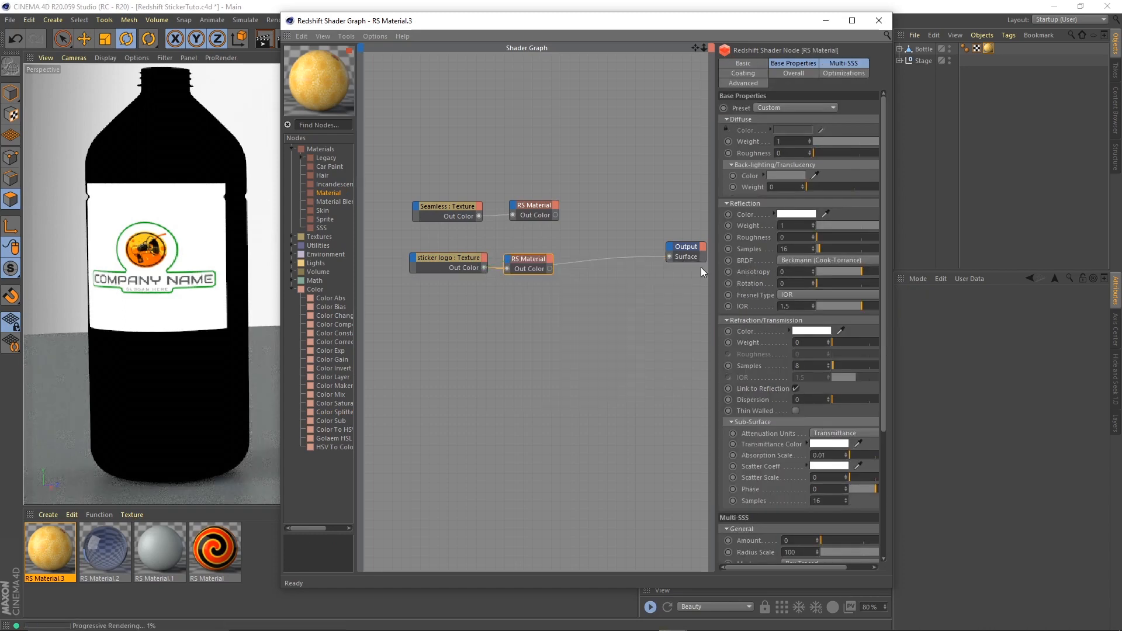
pyautogui.moveTo(555, 268); pyautogui.dragTo(673, 256)
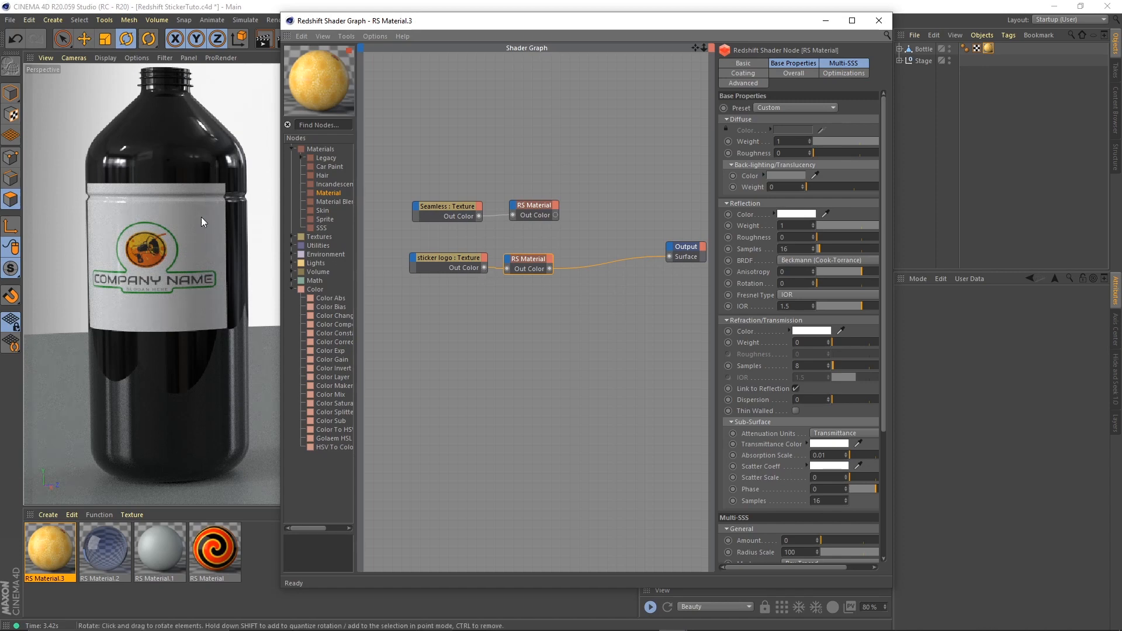
pyautogui.moveTo(189, 227)
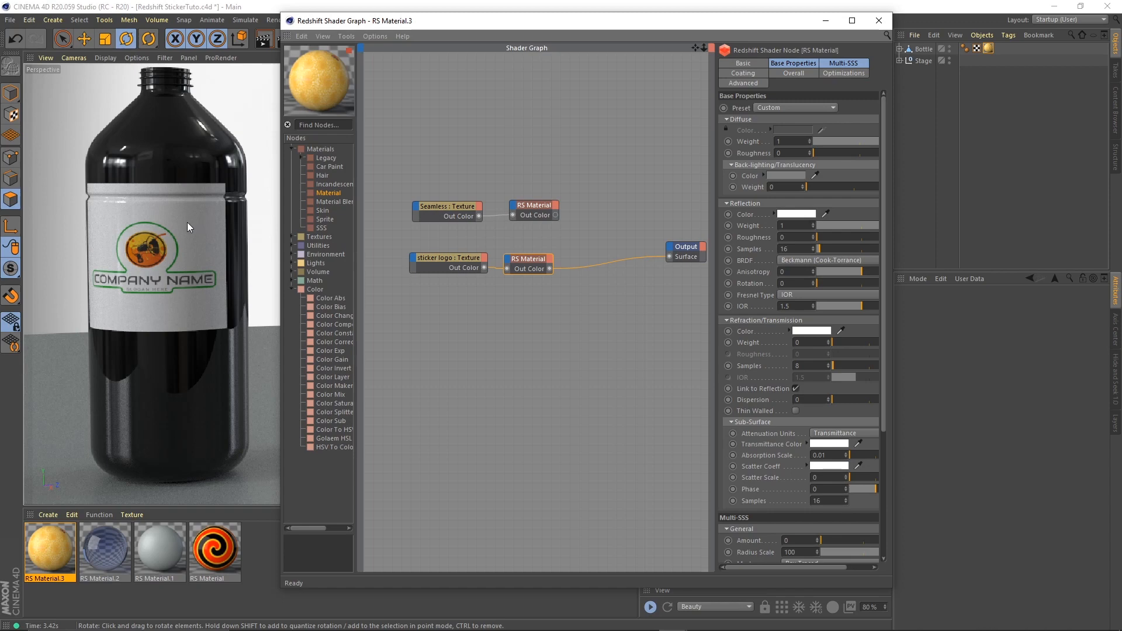
pyautogui.moveTo(328, 232)
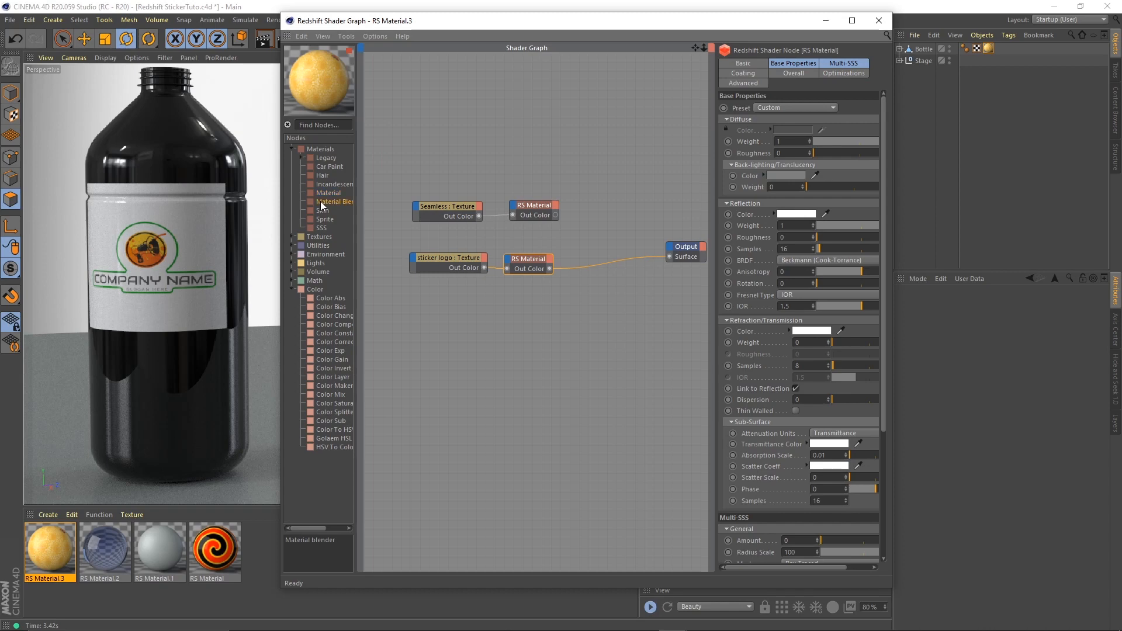
# Step: Add an RS Material Blender and connect the Seamless flower material as its base color
pyautogui.click(613, 236)
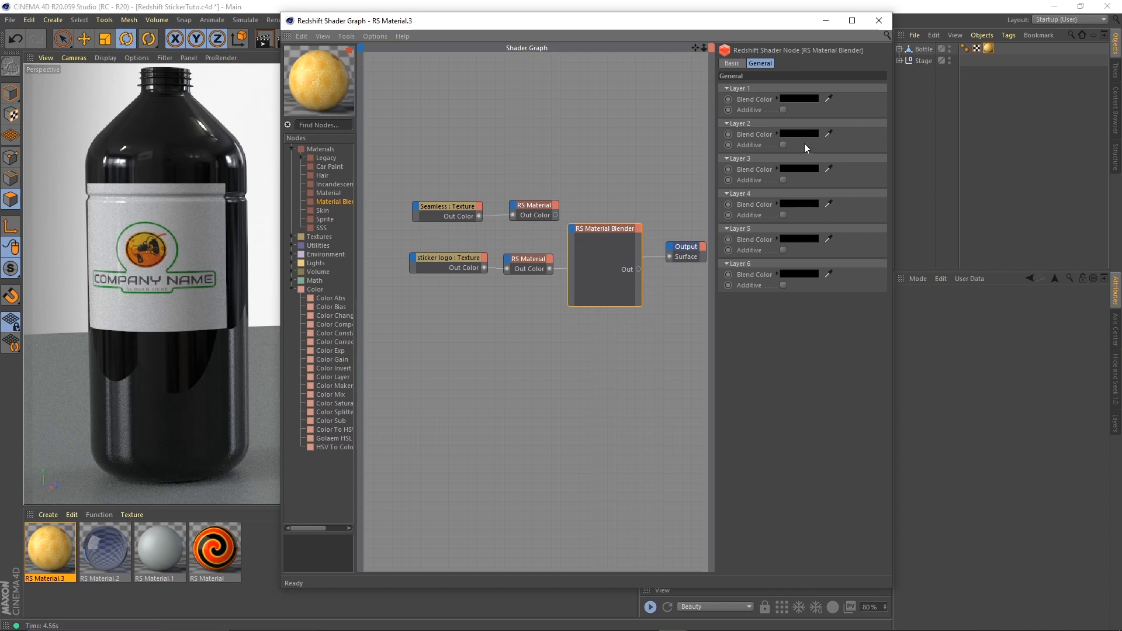
pyautogui.moveTo(789, 262)
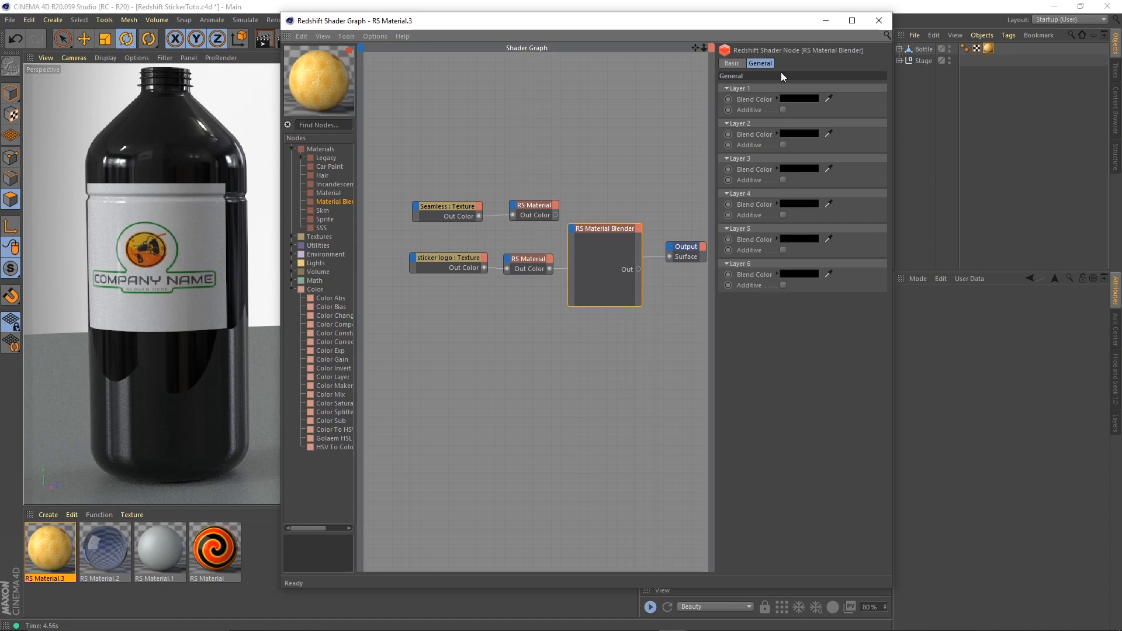
pyautogui.moveTo(558, 218)
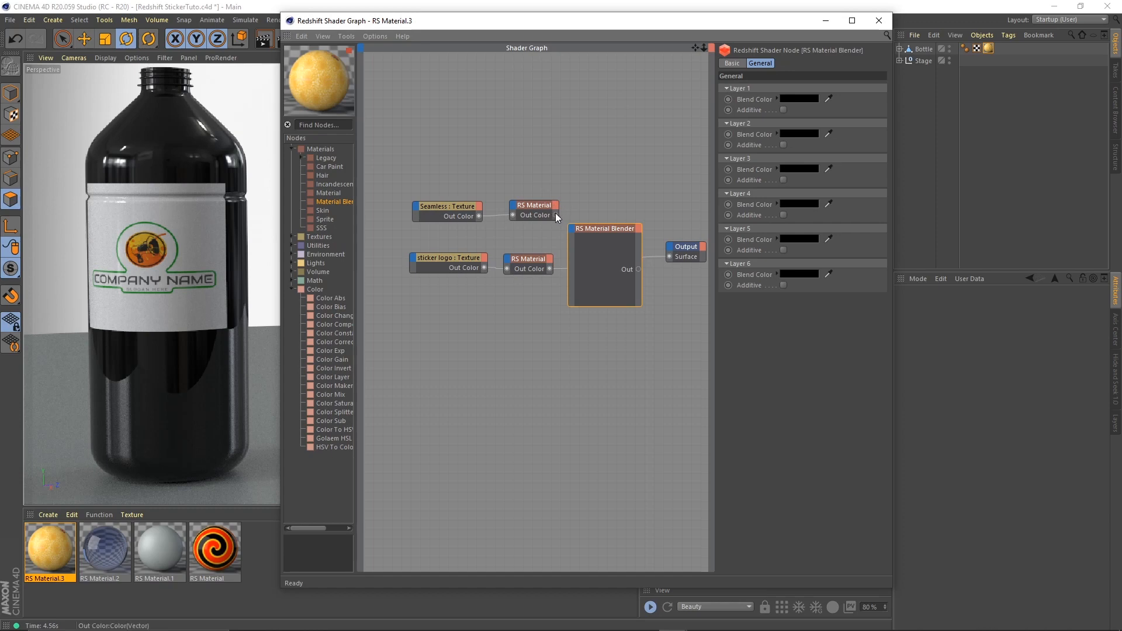
pyautogui.click(579, 228)
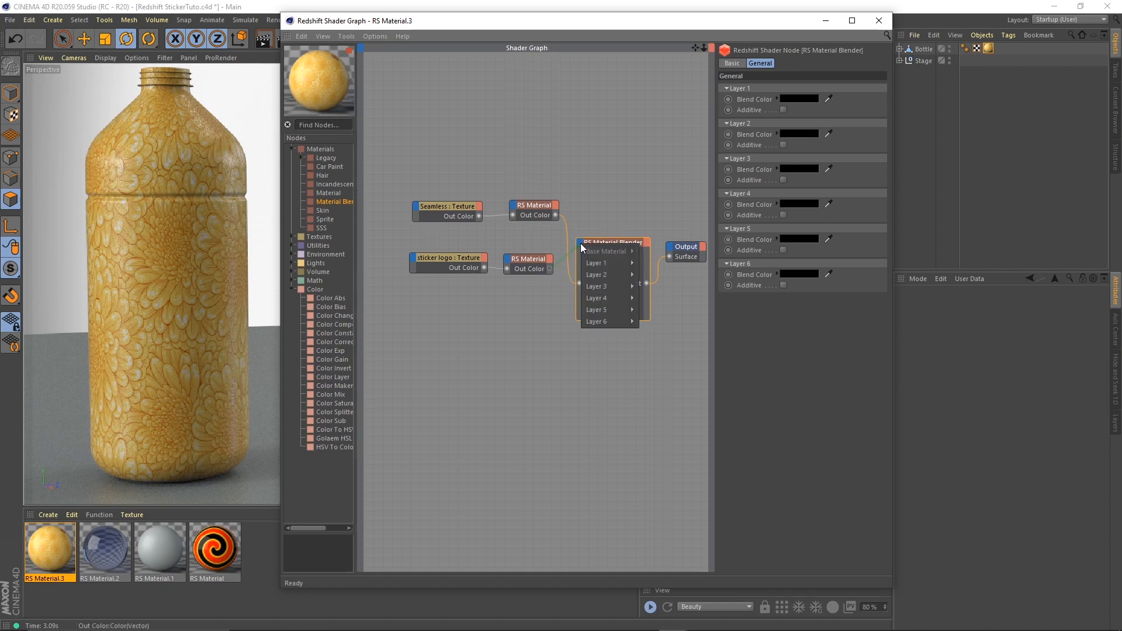
pyautogui.moveTo(595, 262)
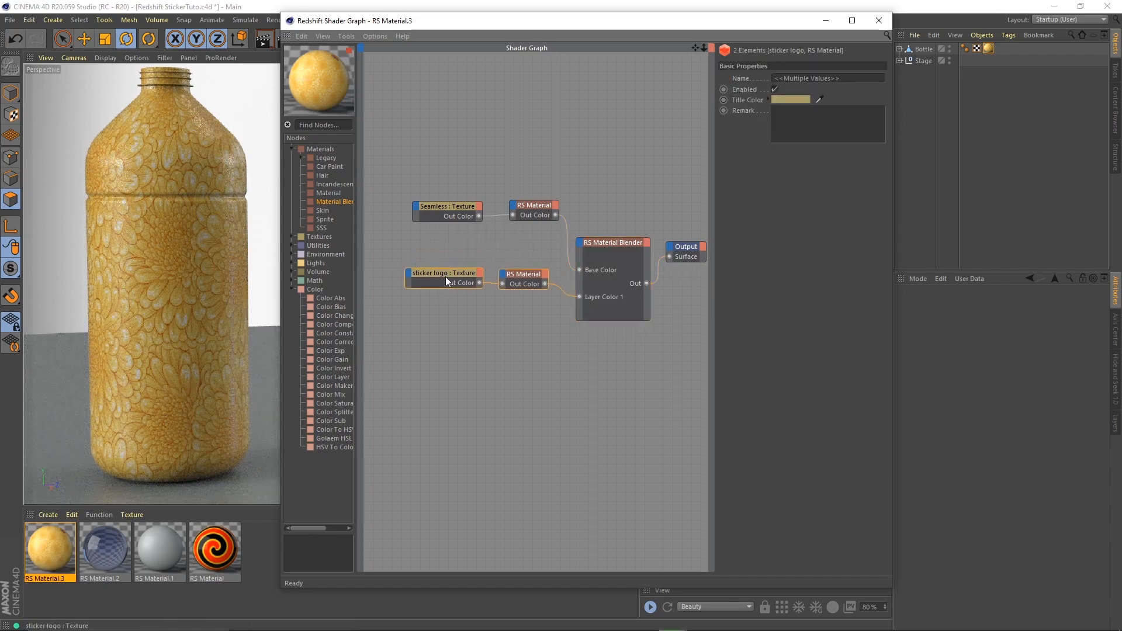
# Step: Duplicate the sticker logo texture, set its layer to Alpha, and feed it into a new Color Splitter
pyautogui.click(611, 243)
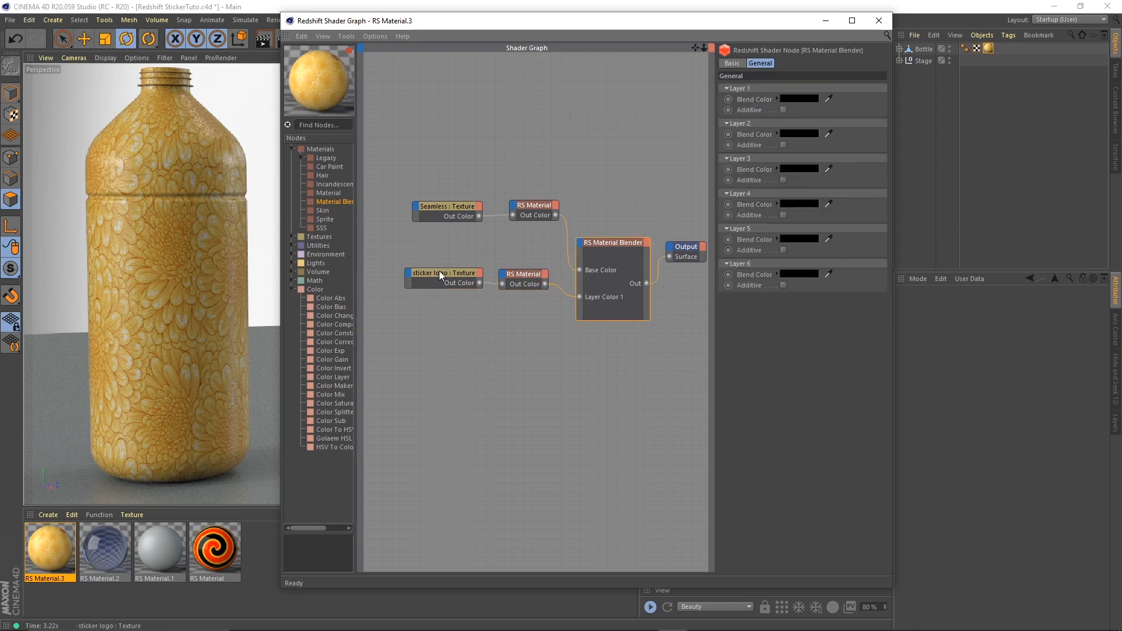
pyautogui.click(444, 273)
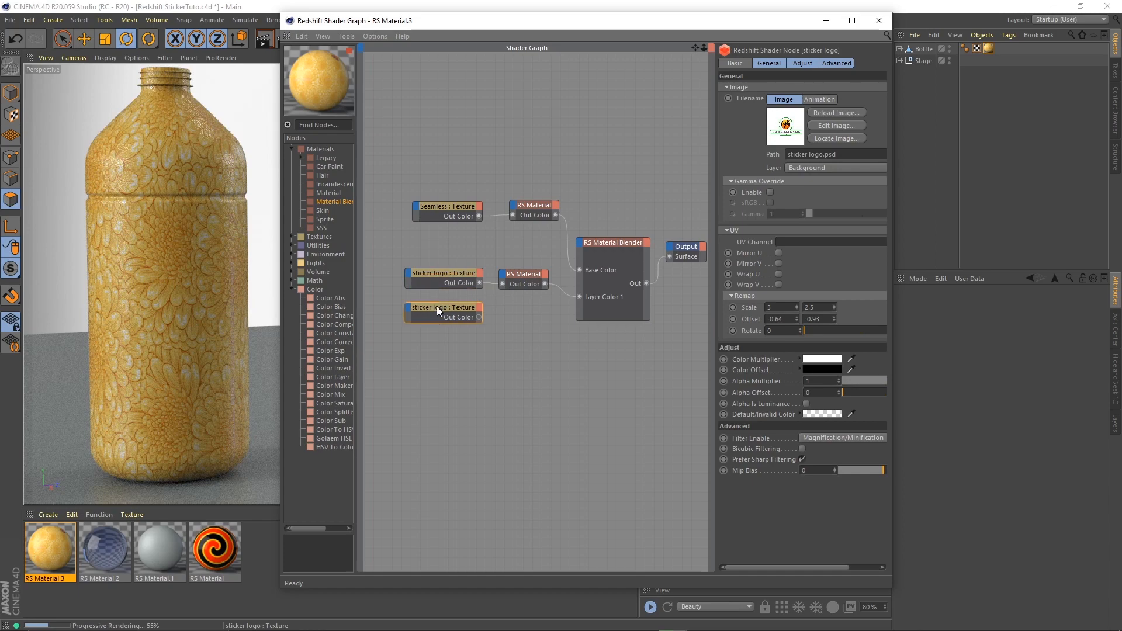
pyautogui.click(835, 167)
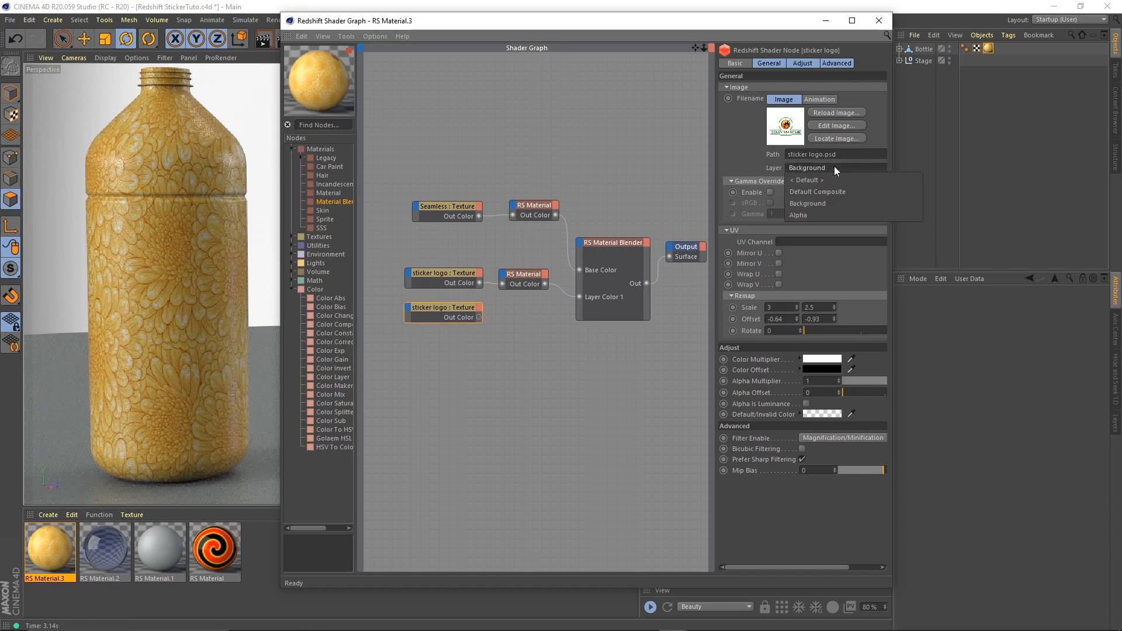
pyautogui.click(797, 214)
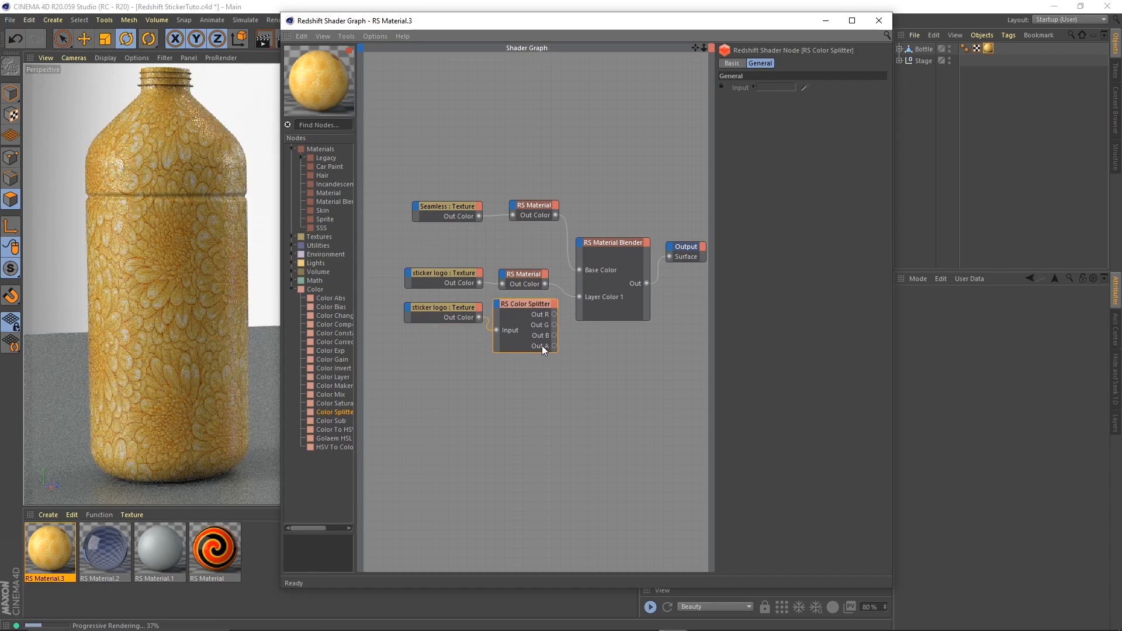
# Step: Connect the Color Splitter's Out A to the blender's Blend Color 1 as the logo mask
pyautogui.moveTo(554, 346); pyautogui.dragTo(583, 242)
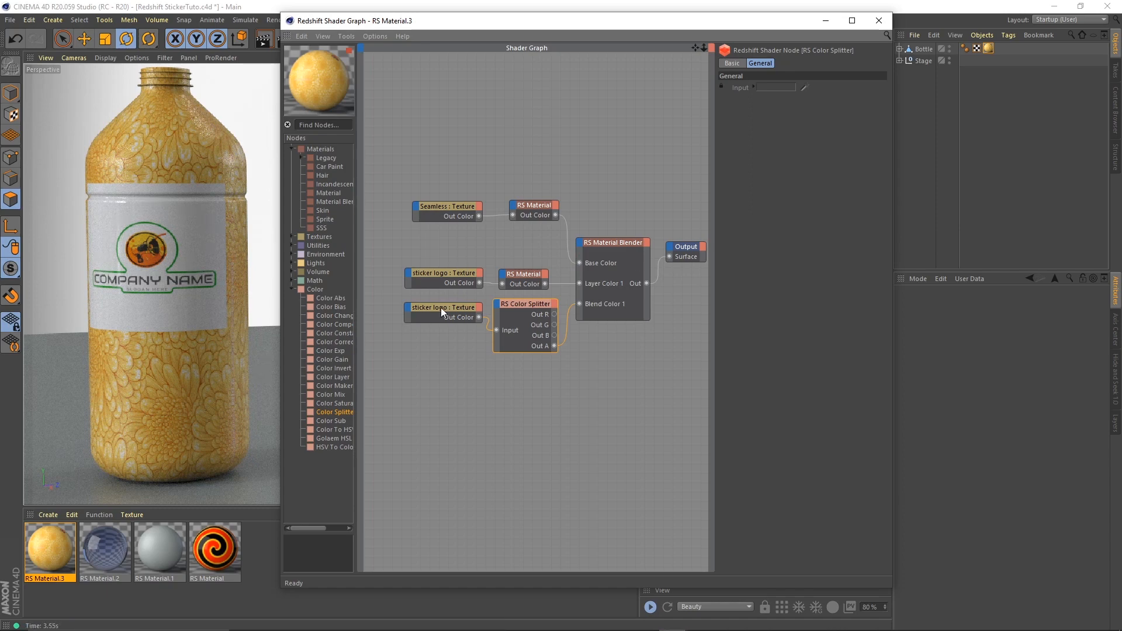
pyautogui.click(442, 307)
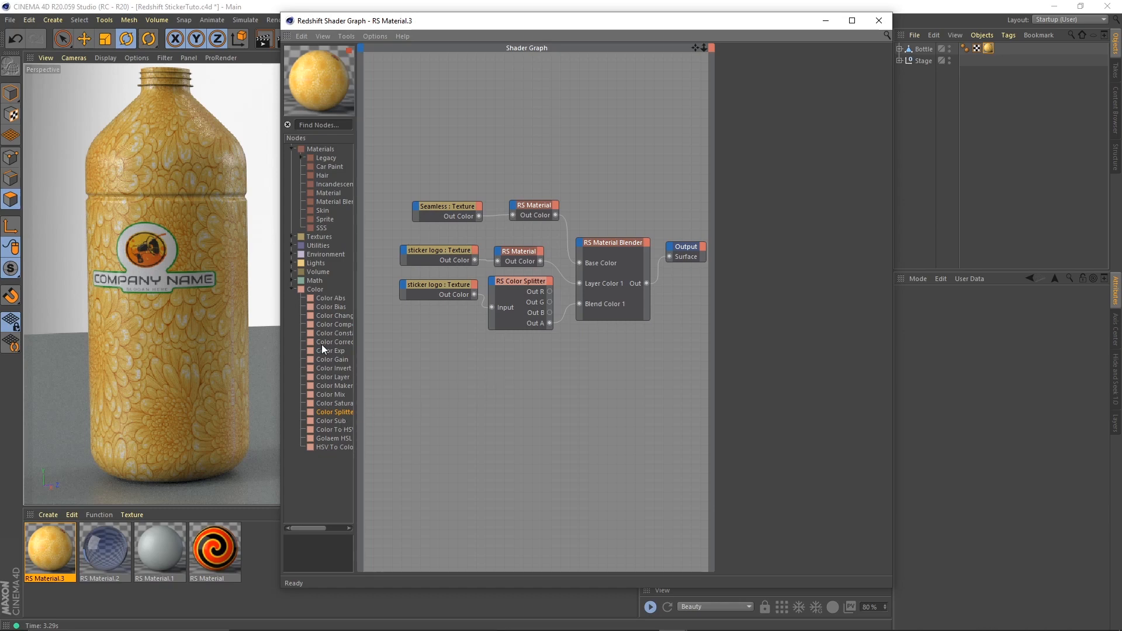
pyautogui.moveTo(532, 230)
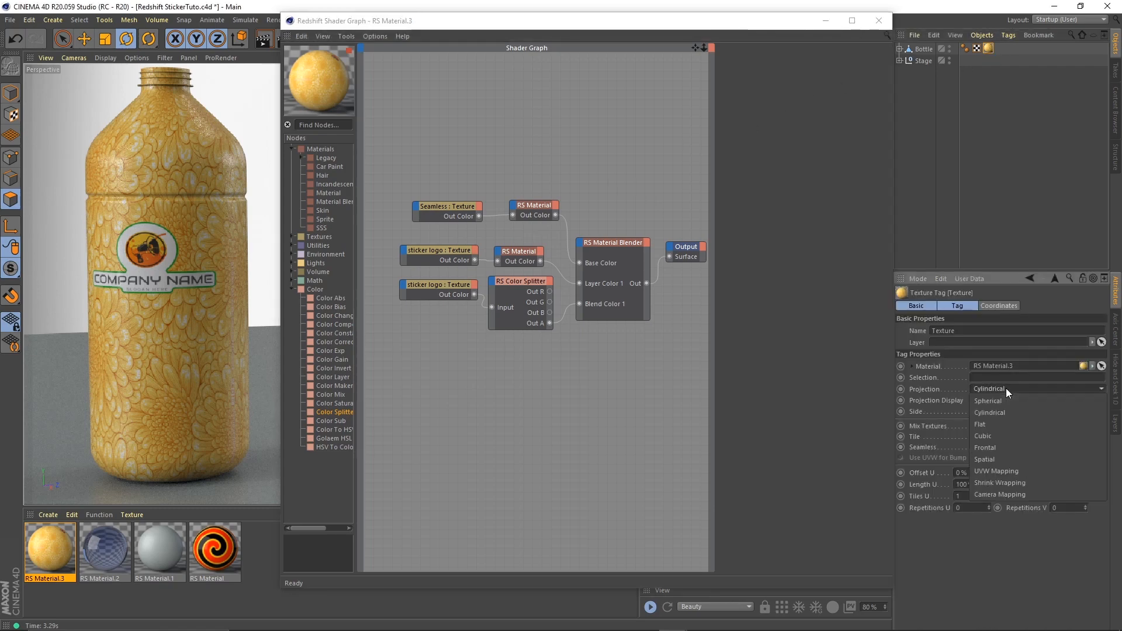
# Step: Switch the bottle texture tag's Projection from Cylindrical to Flat
pyautogui.click(980, 425)
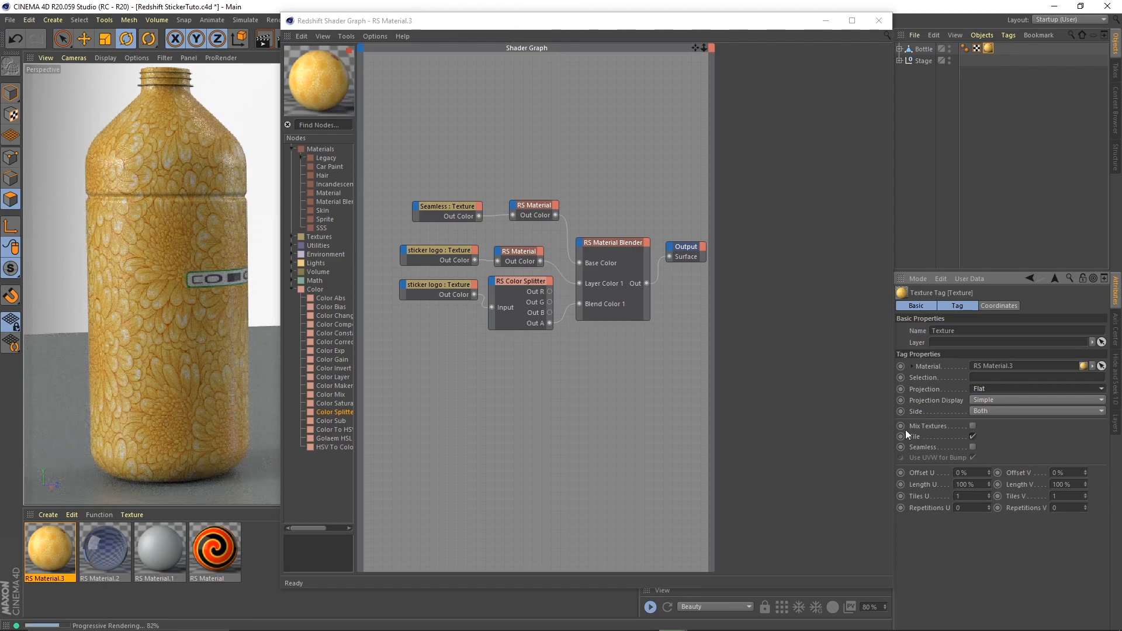
pyautogui.click(1034, 388)
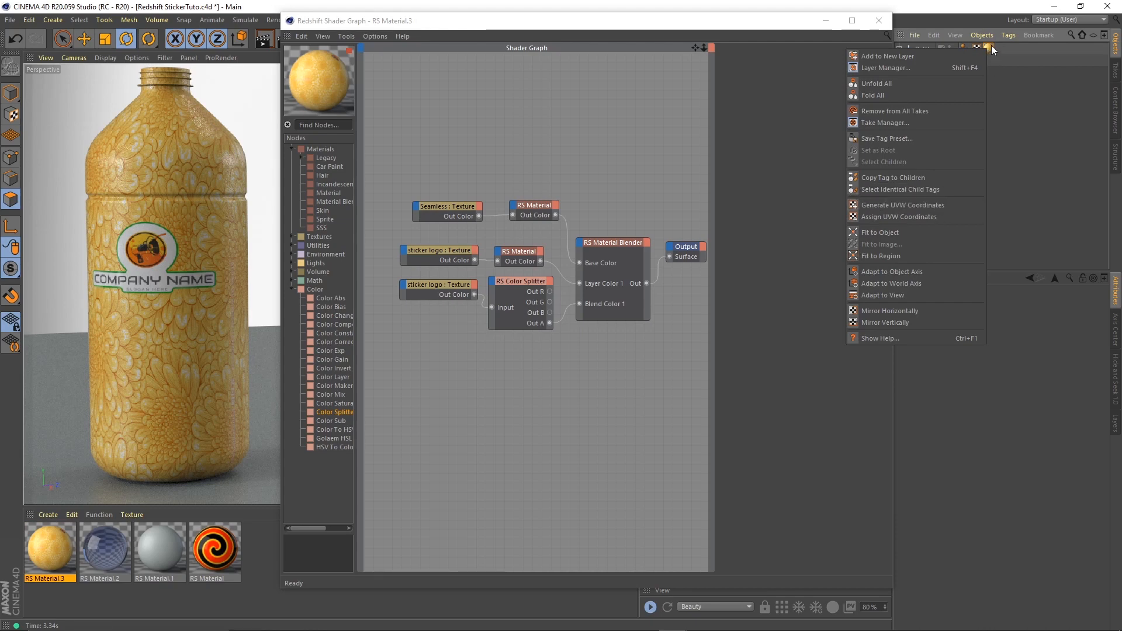
pyautogui.moveTo(981, 90)
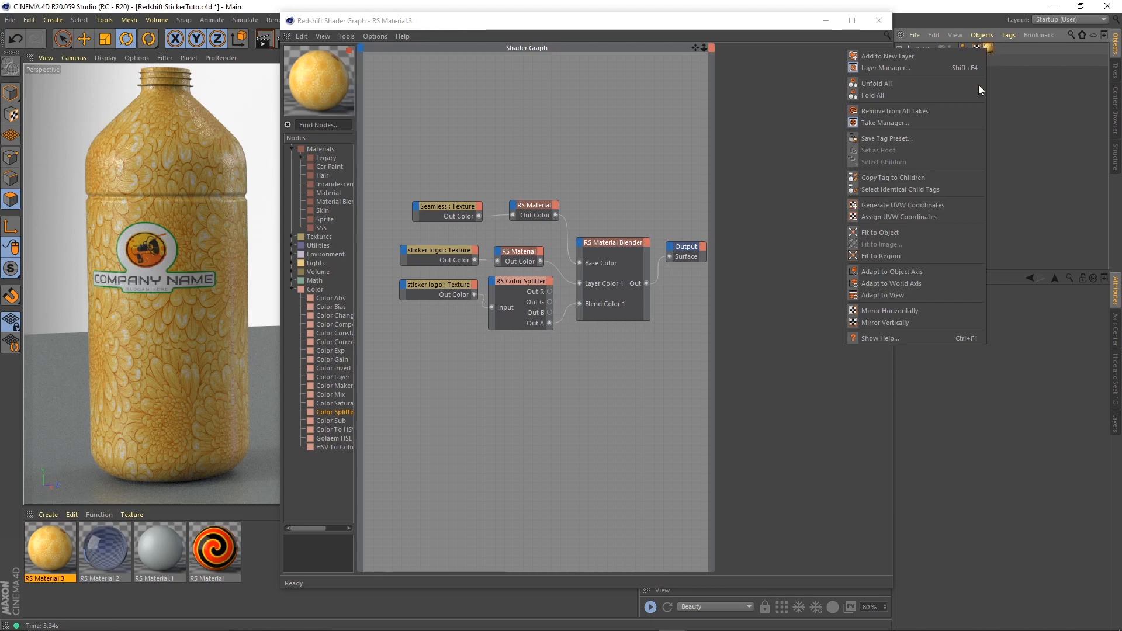
pyautogui.moveTo(903, 204)
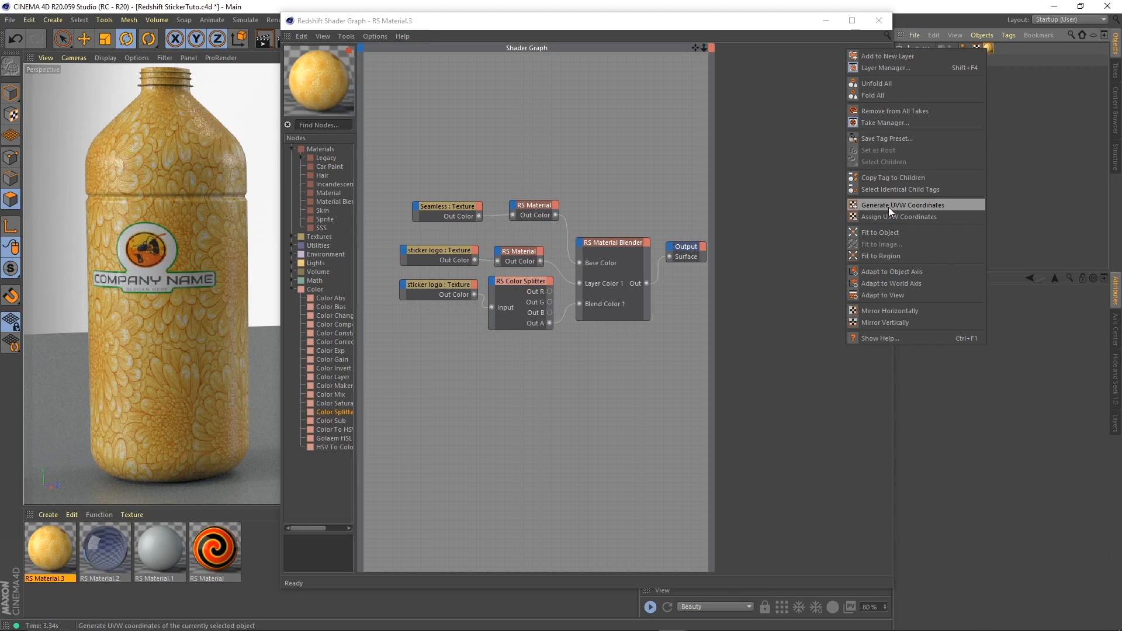
# Step: Generate UVW coordinates from the flat projection and name the UVW tag 'Sticker'
pyautogui.click(902, 205)
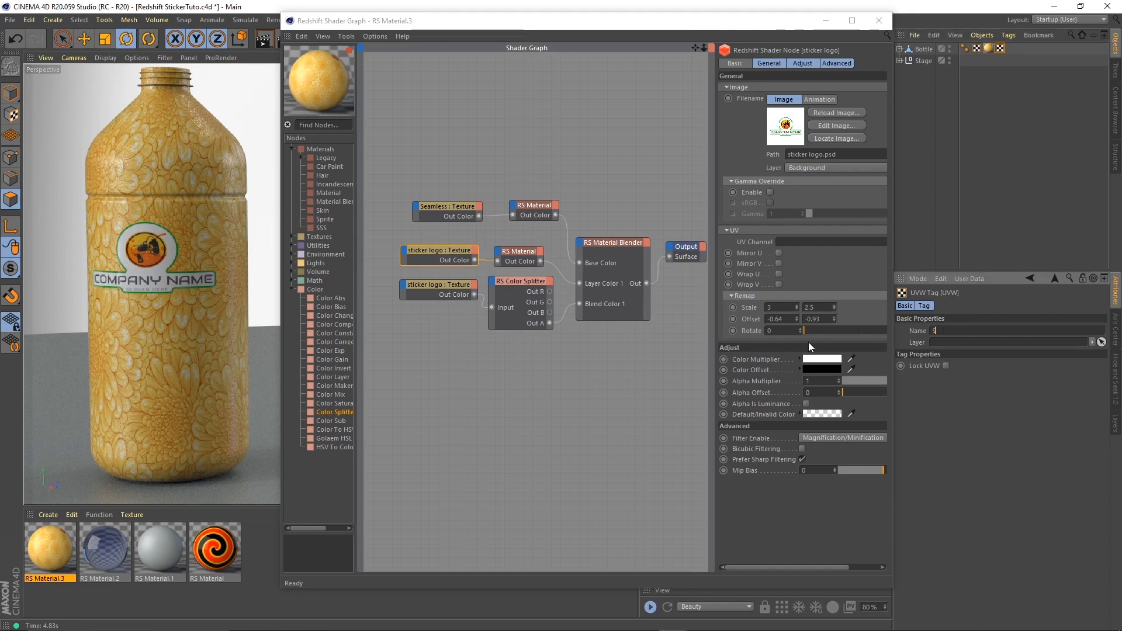
pyautogui.write('Sticker')
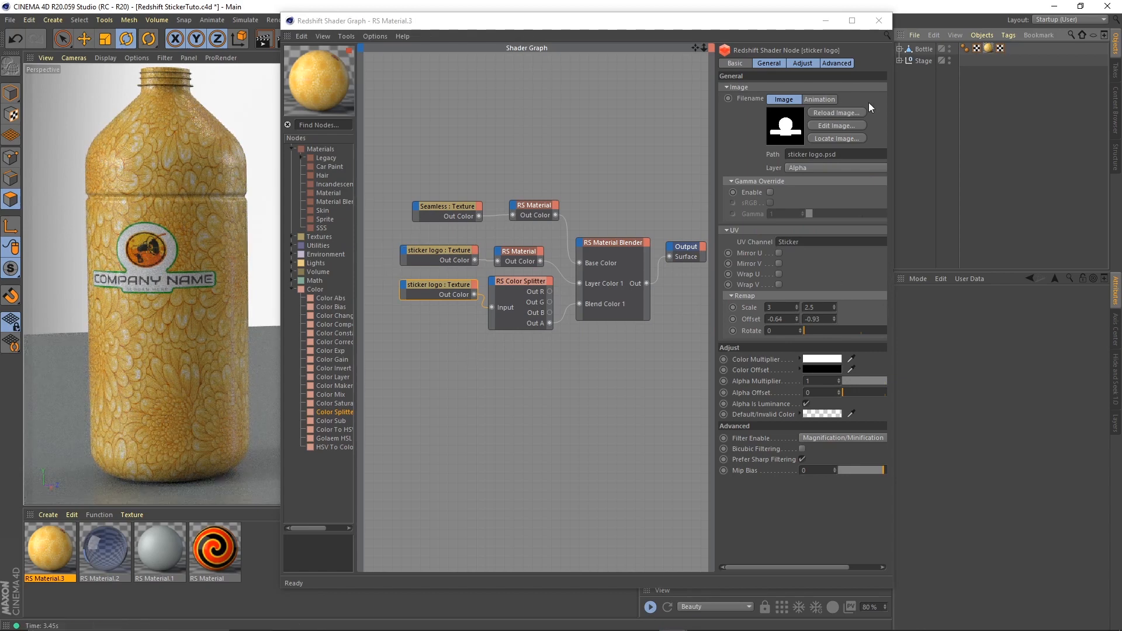
pyautogui.moveTo(1001, 49)
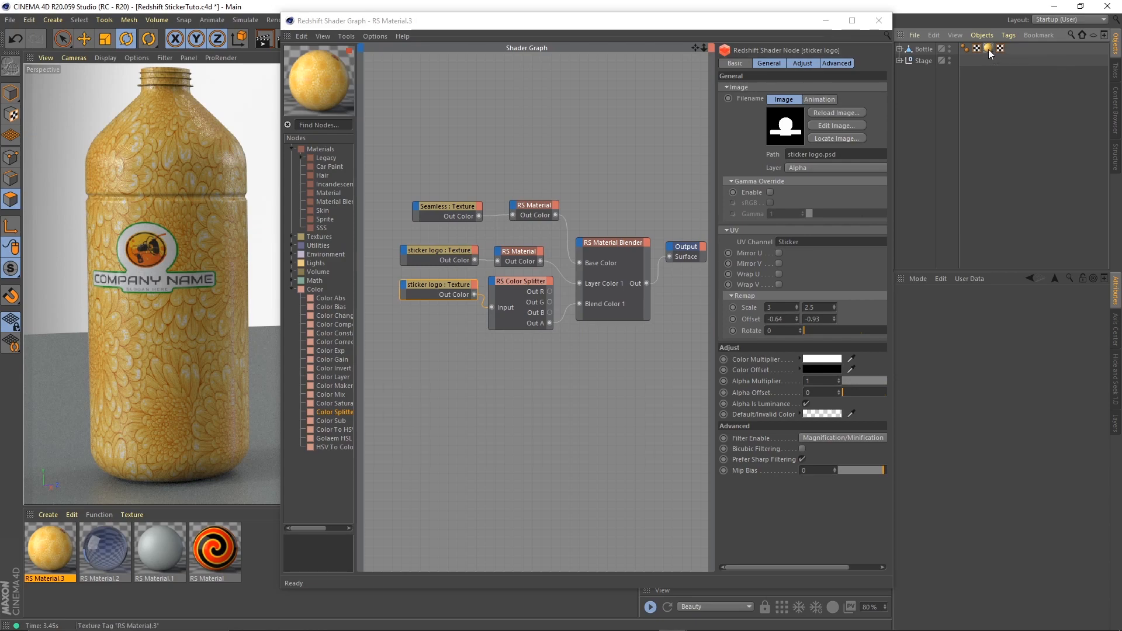
# Step: Show the Bottle object's texture tag attributes in the Attribute Manager
pyautogui.click(989, 48)
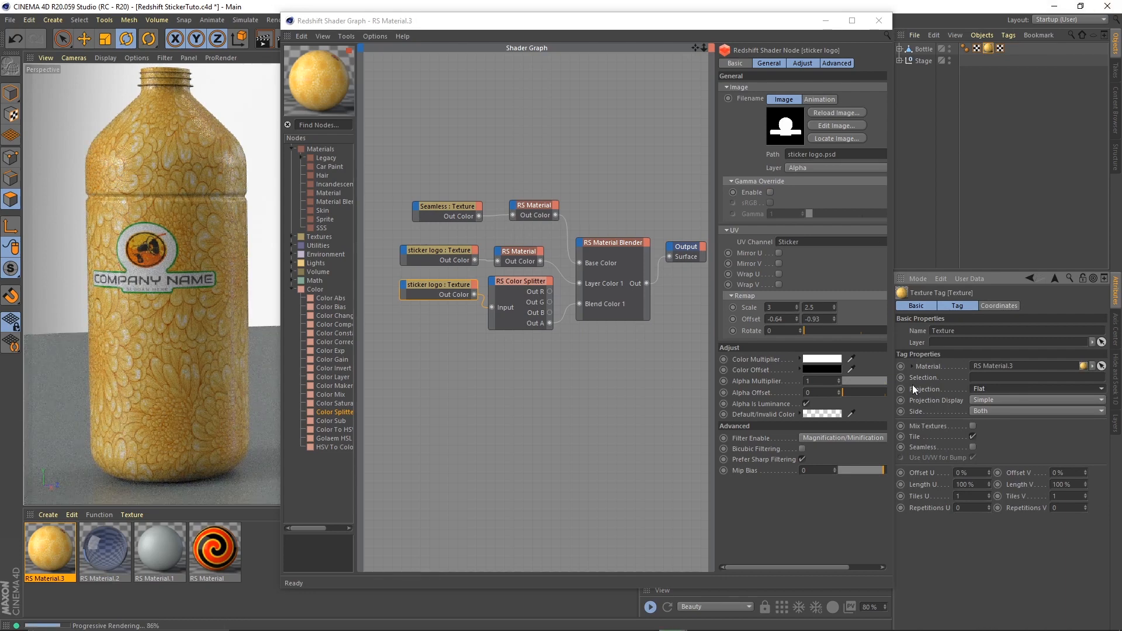
pyautogui.moveTo(998, 390)
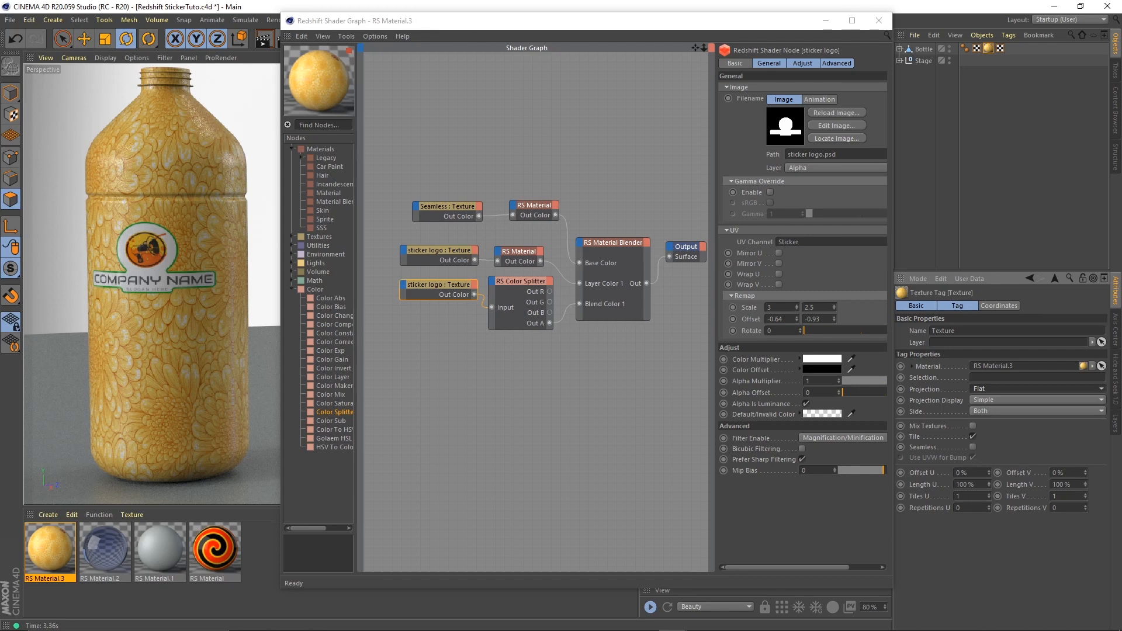
pyautogui.moveTo(439, 367)
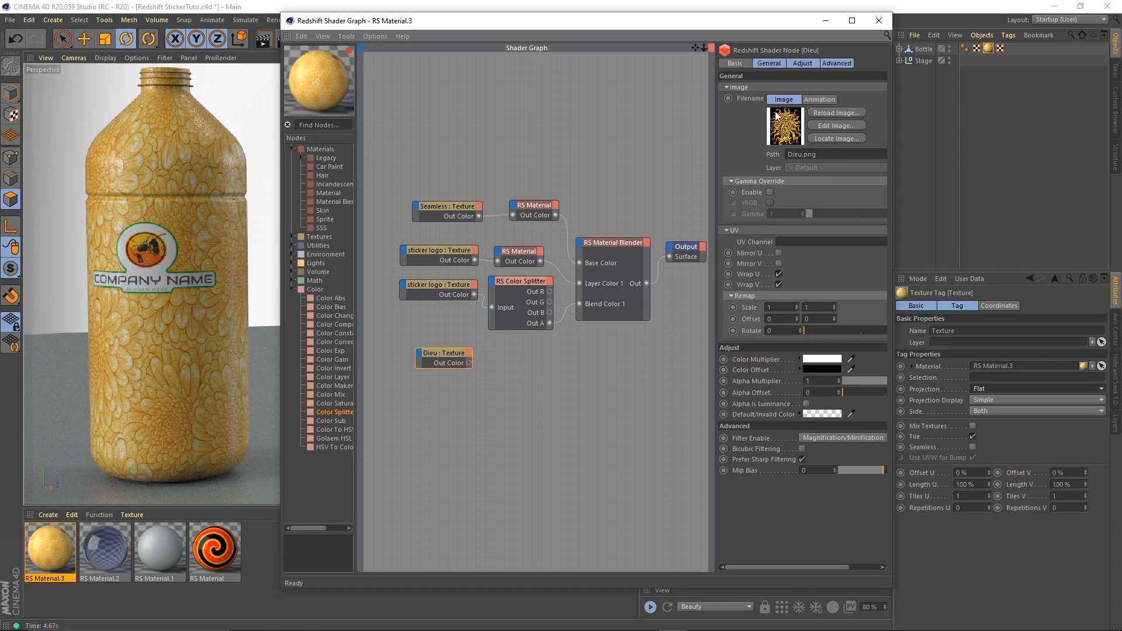
pyautogui.moveTo(768, 149)
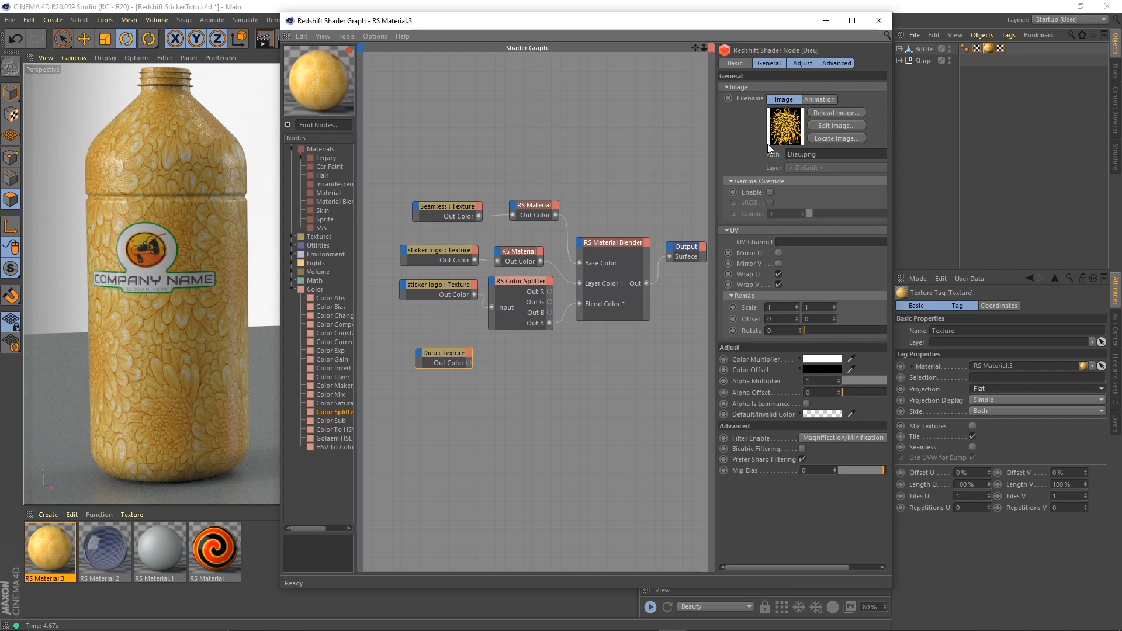
pyautogui.moveTo(401, 105)
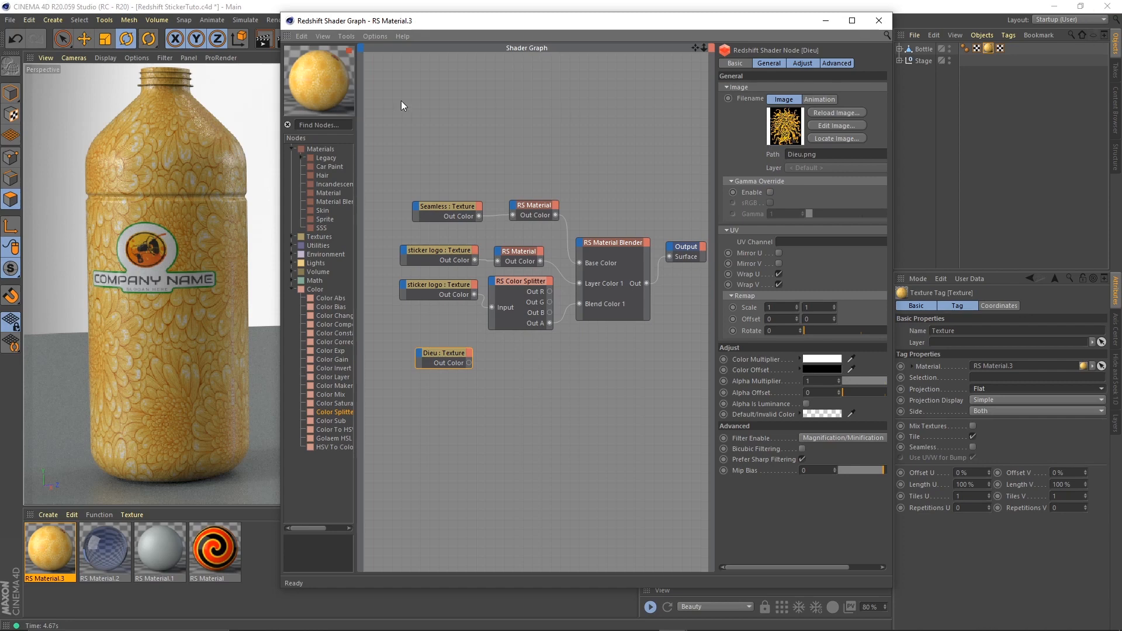
pyautogui.moveTo(468, 363)
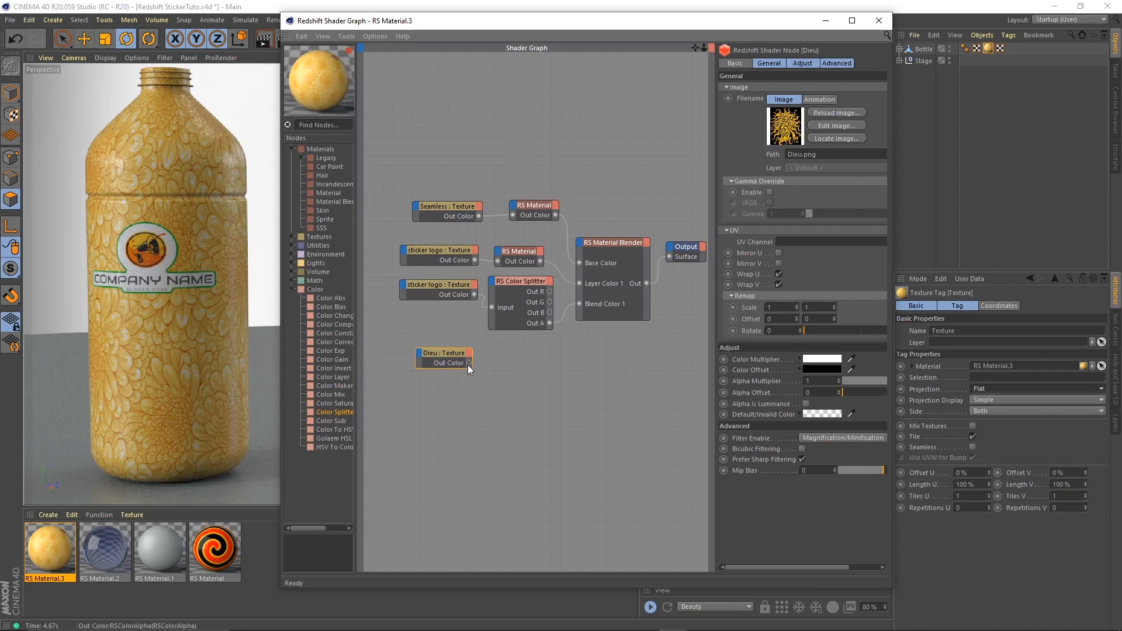
# Step: Duplicate the sticker material and color splitter nodes beside the Dieu texture node
pyautogui.moveTo(469, 367); pyautogui.dragTo(442, 345)
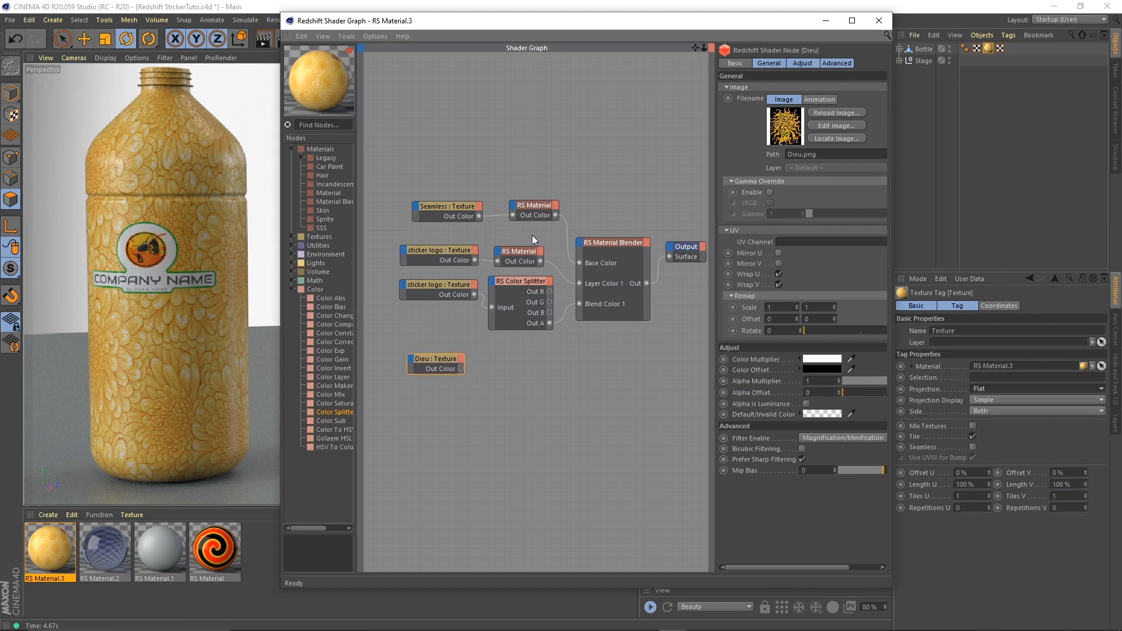
pyautogui.click(520, 280)
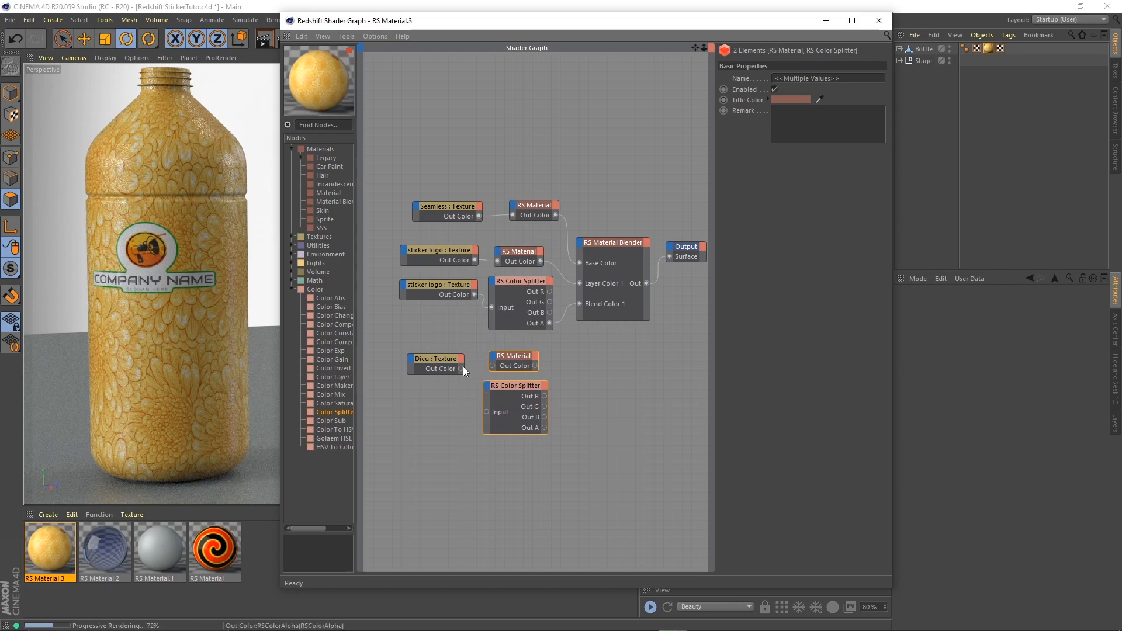
pyautogui.moveTo(461, 369); pyautogui.dragTo(492, 365)
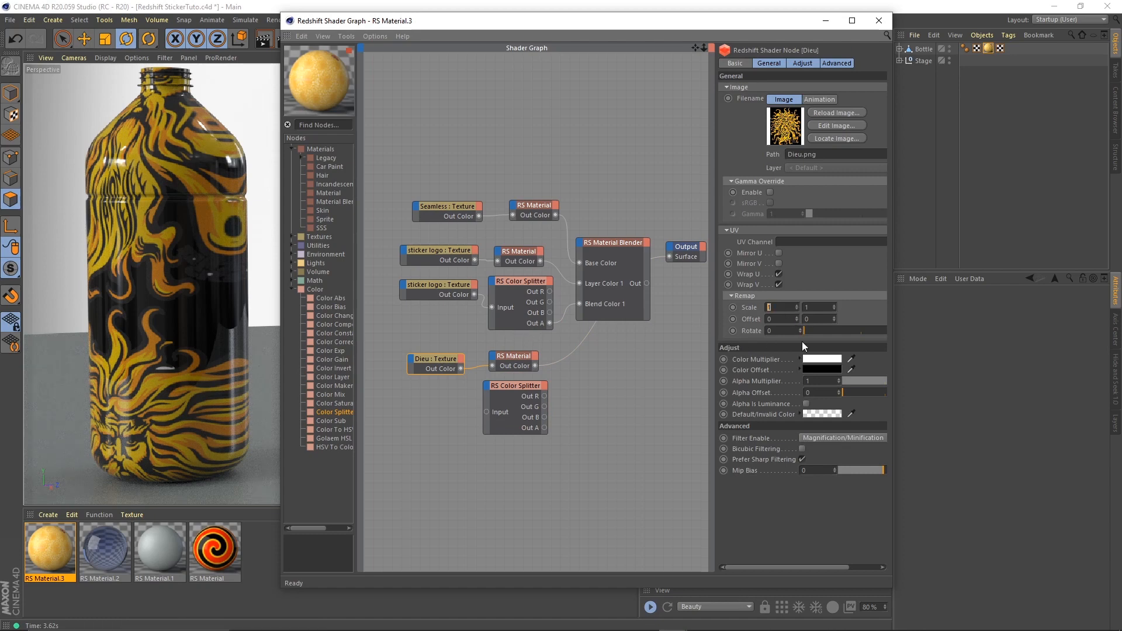
# Step: Set the Dieu texture's Remap Scale to 3 and Offset to -0.38, -0.68
pyautogui.write('3')
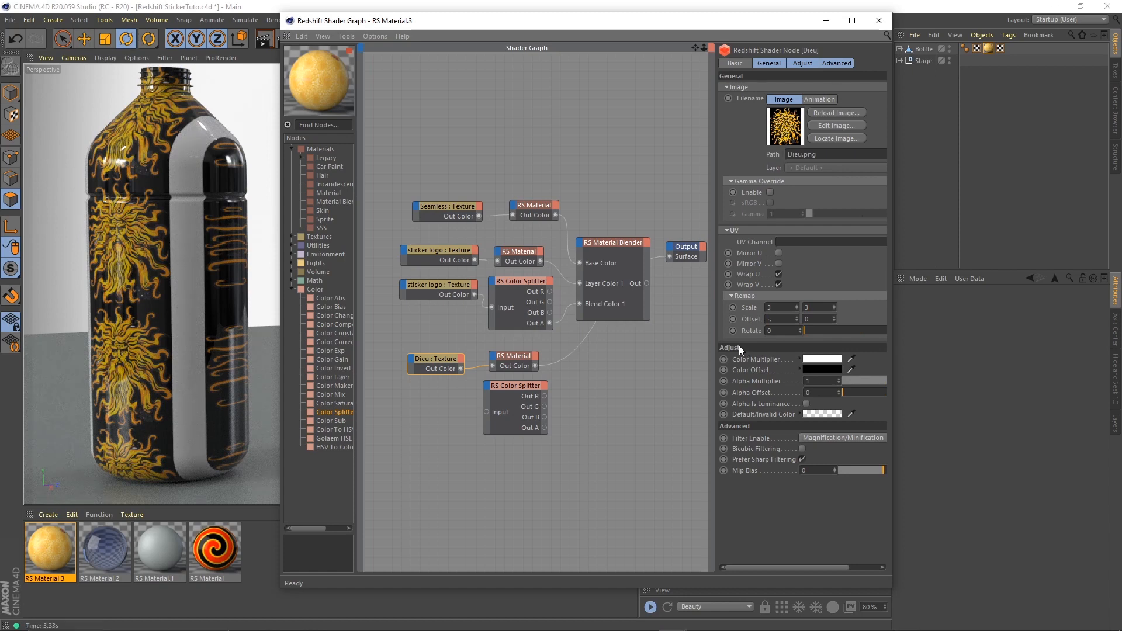
pyautogui.write('-38')
pyautogui.write('-0.68')
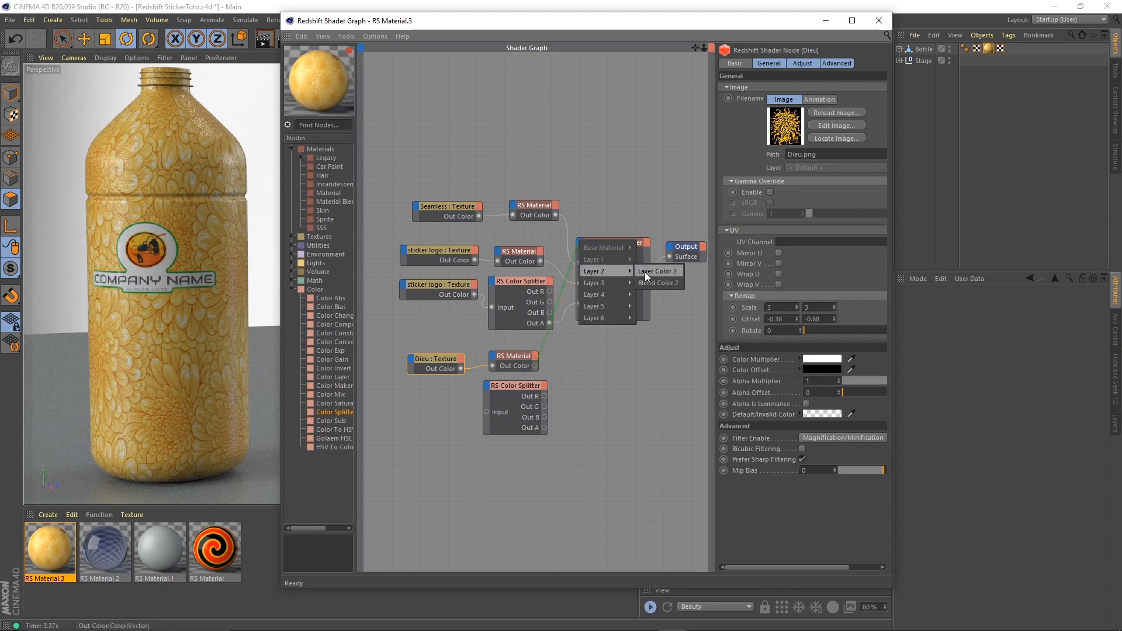
# Step: Wire the Dieu material into Layer Color 2 with its splitter alpha as Blend Color 2
pyautogui.click(656, 270)
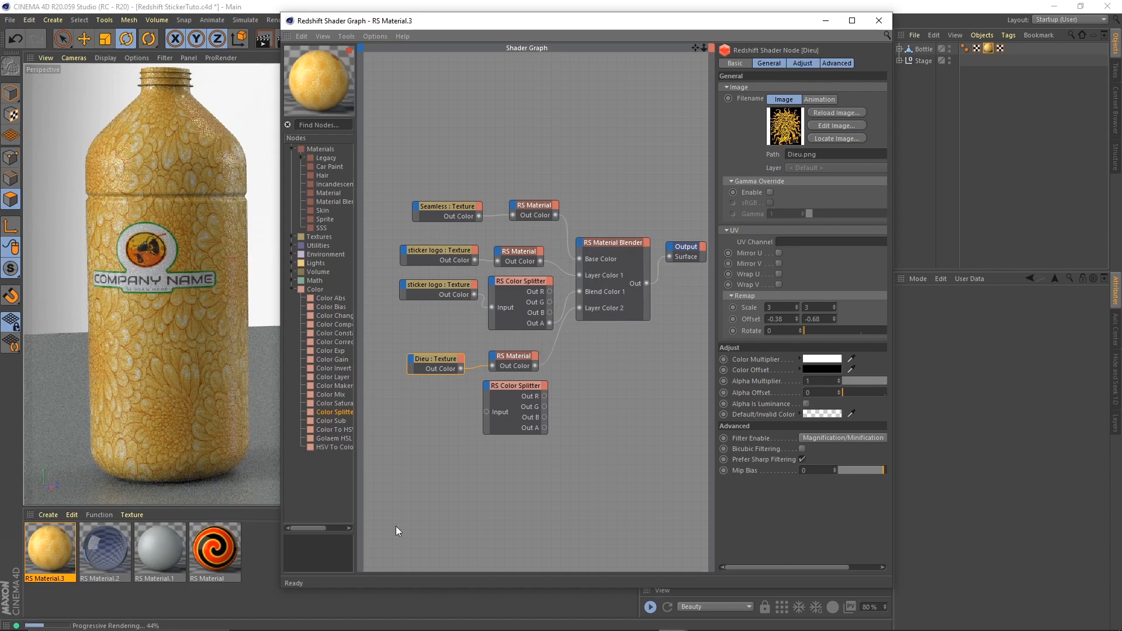
pyautogui.moveTo(462, 368); pyautogui.dragTo(488, 411)
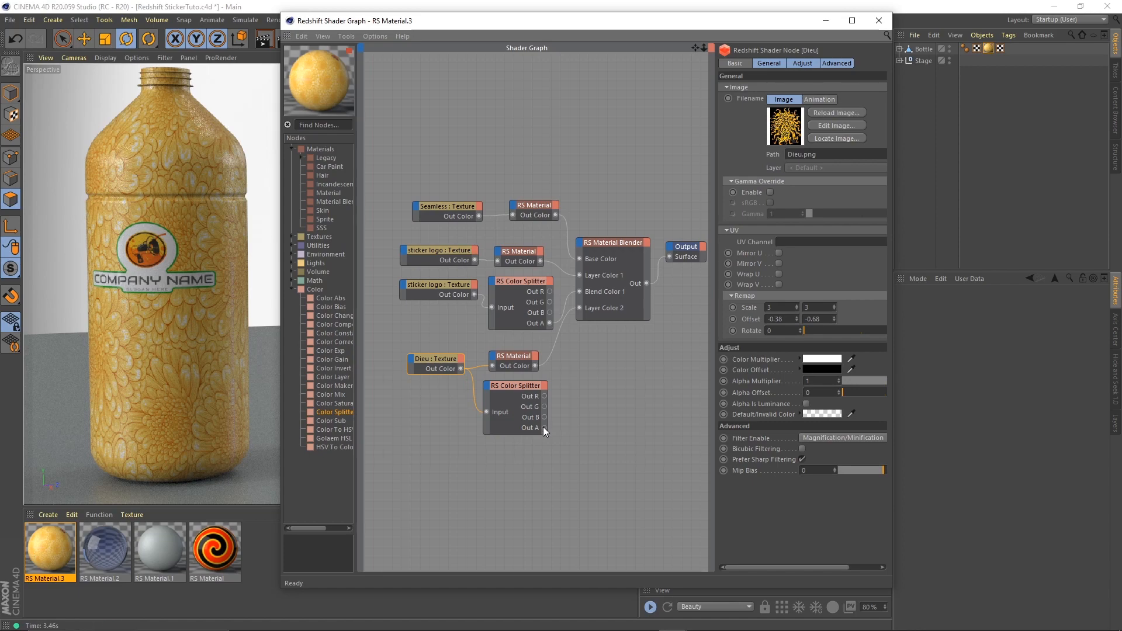
pyautogui.moveTo(544, 427); pyautogui.dragTo(580, 243)
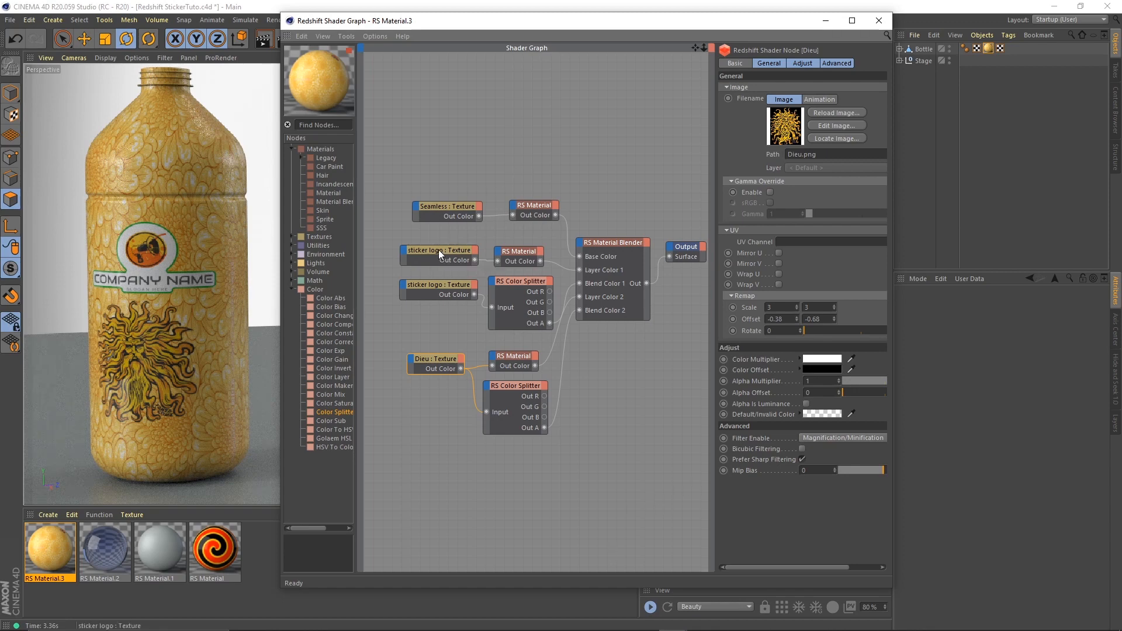
pyautogui.click(440, 289)
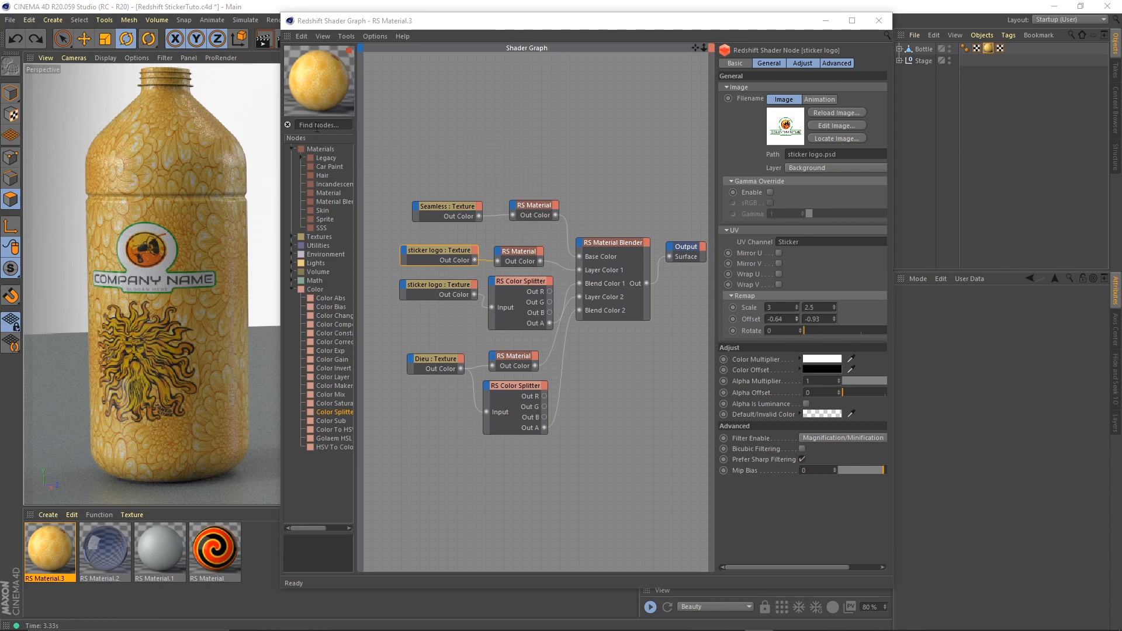
pyautogui.moveTo(240, 128)
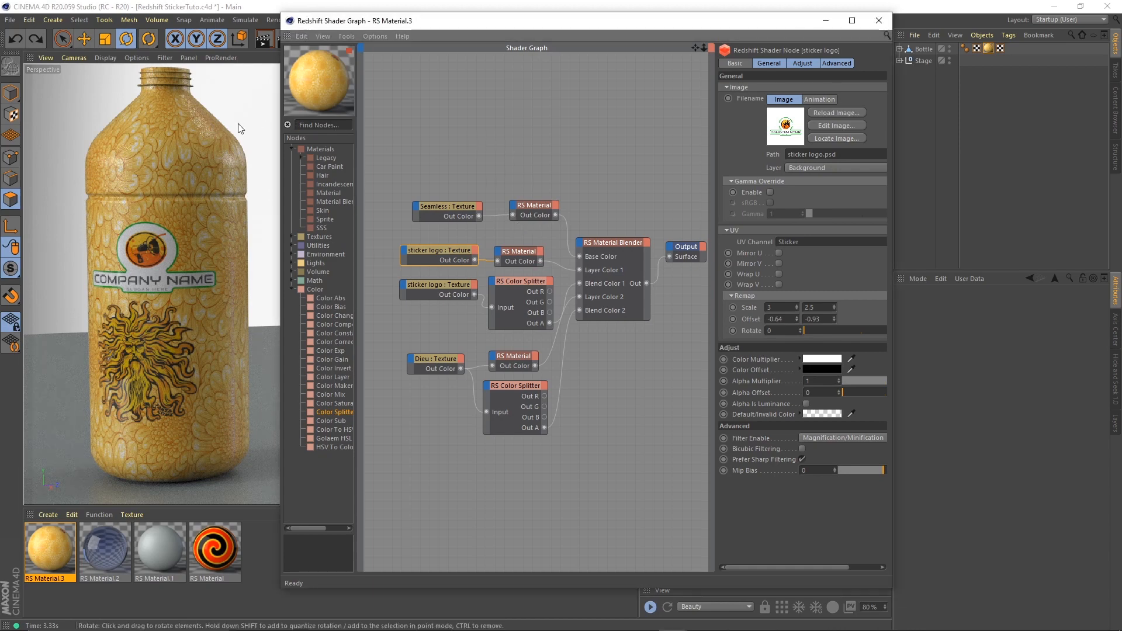
# Step: Add an RS Vector User Data node and connect it to both sticker logo textures' Offset inputs
pyautogui.write('vect')
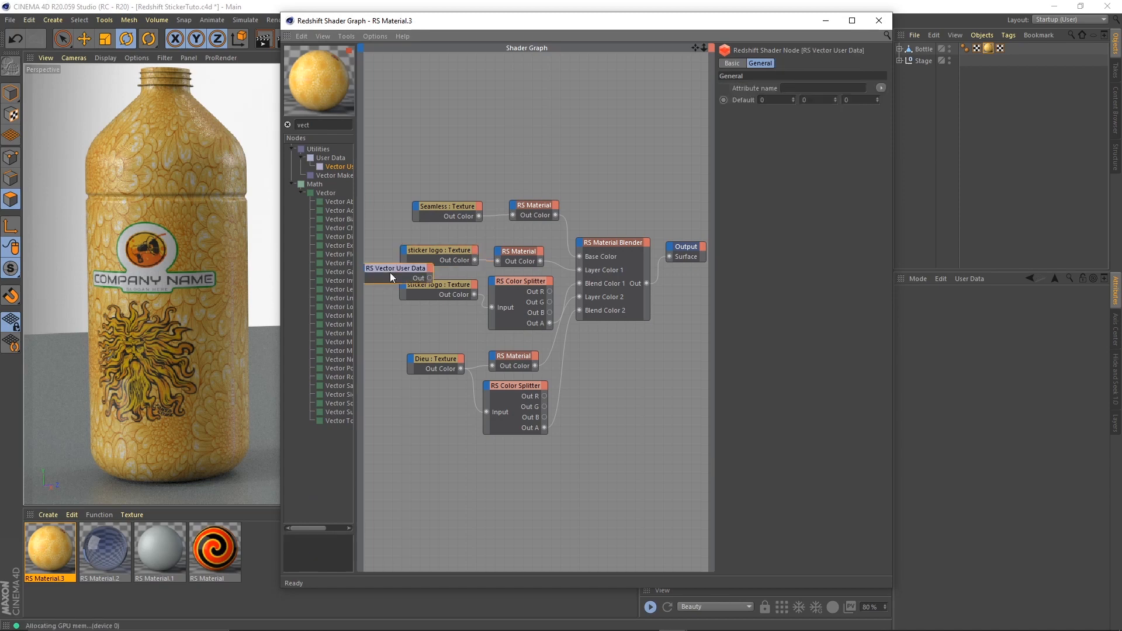
pyautogui.click(434, 284)
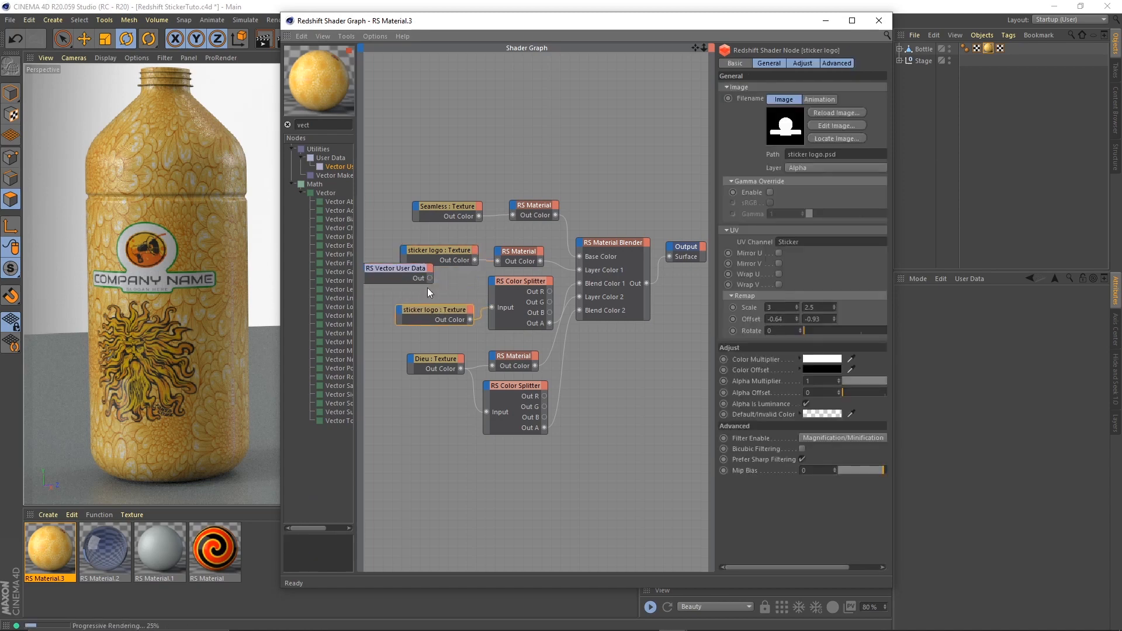
pyautogui.click(423, 280)
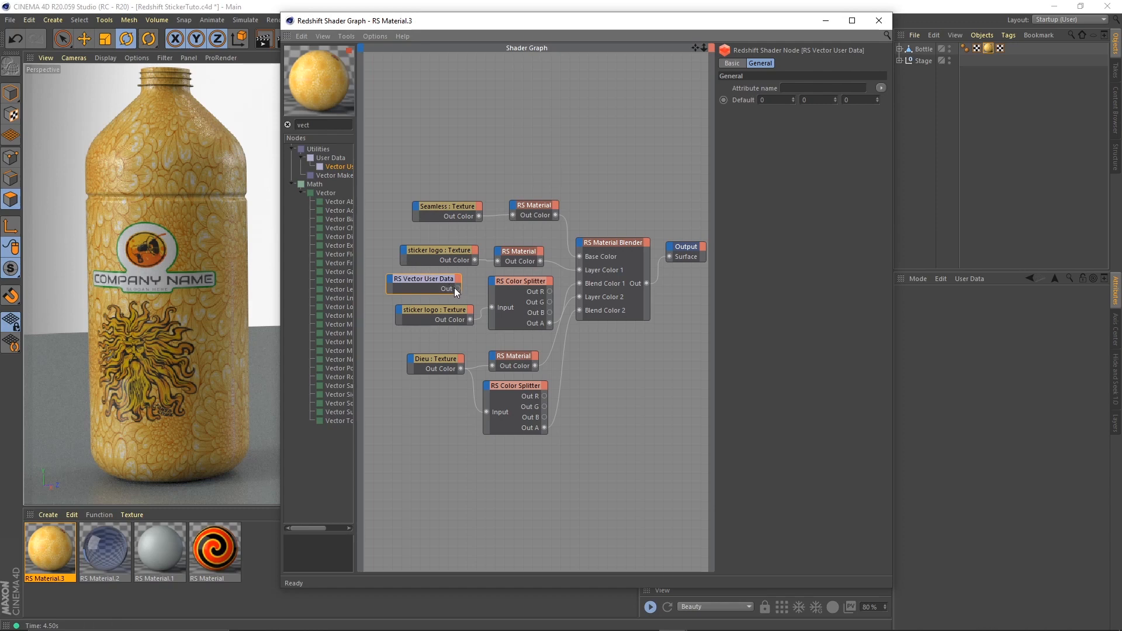
pyautogui.moveTo(456, 288)
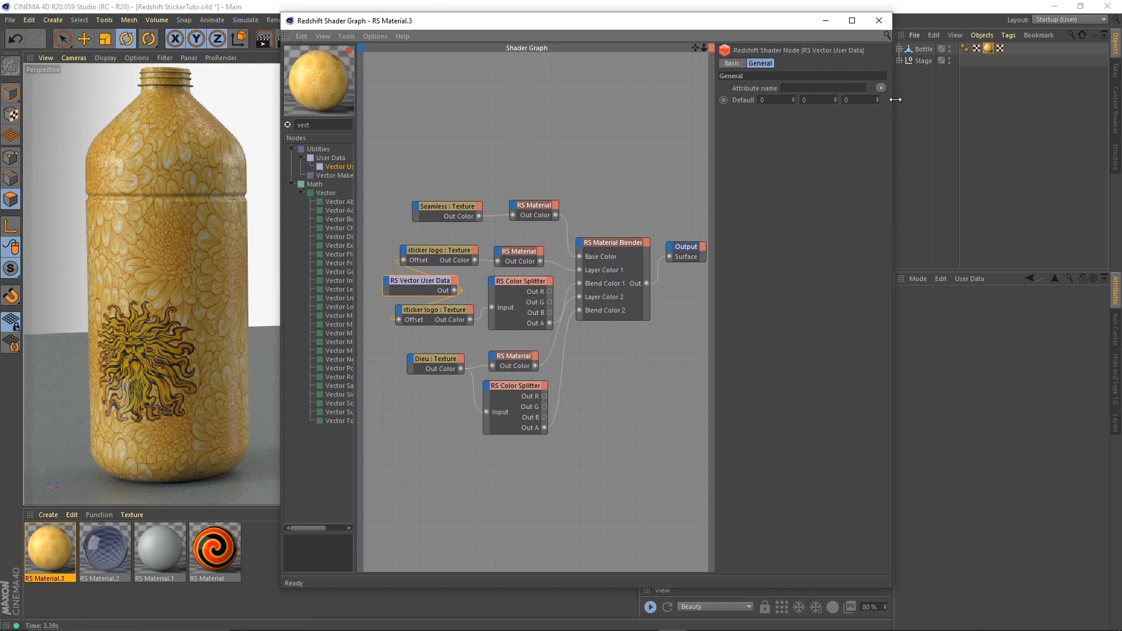
pyautogui.click(437, 251)
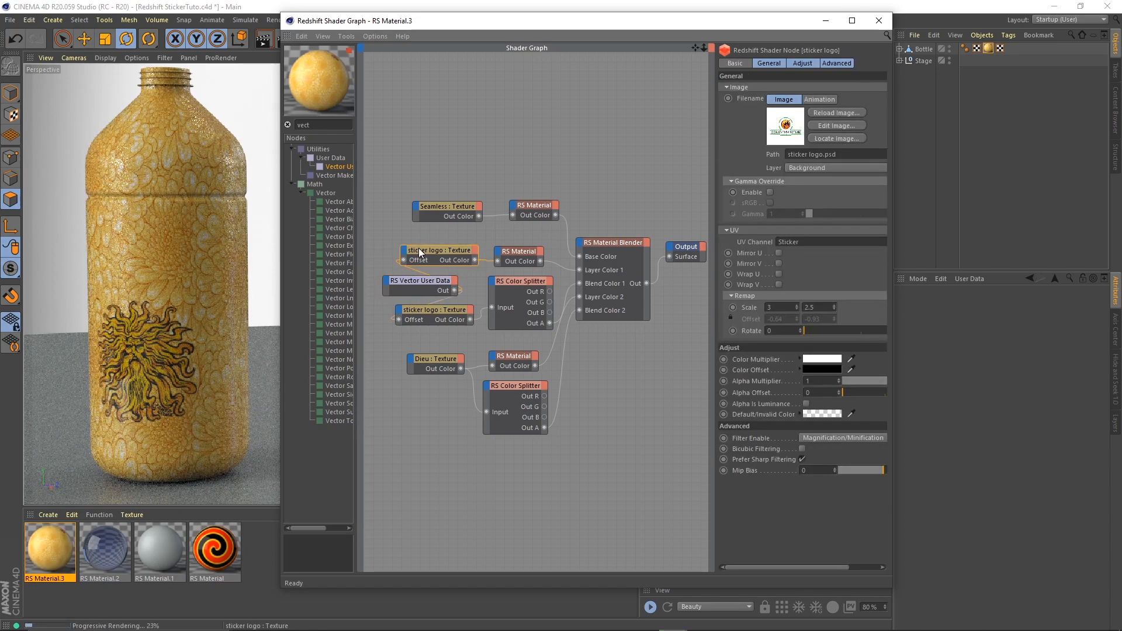
pyautogui.moveTo(771, 327)
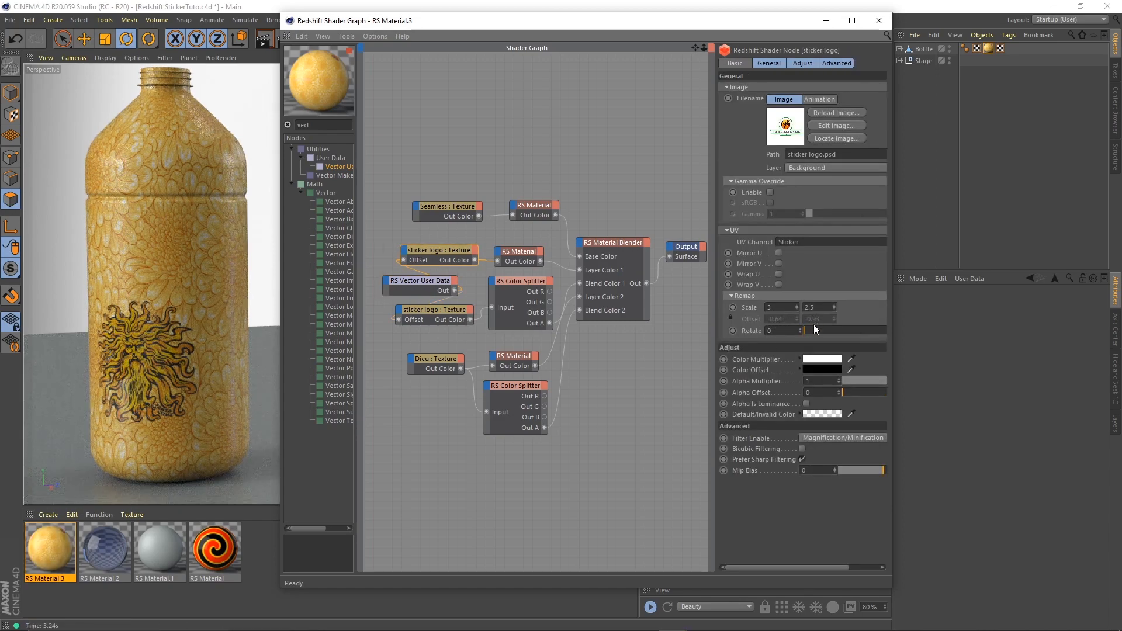
pyautogui.click(420, 280)
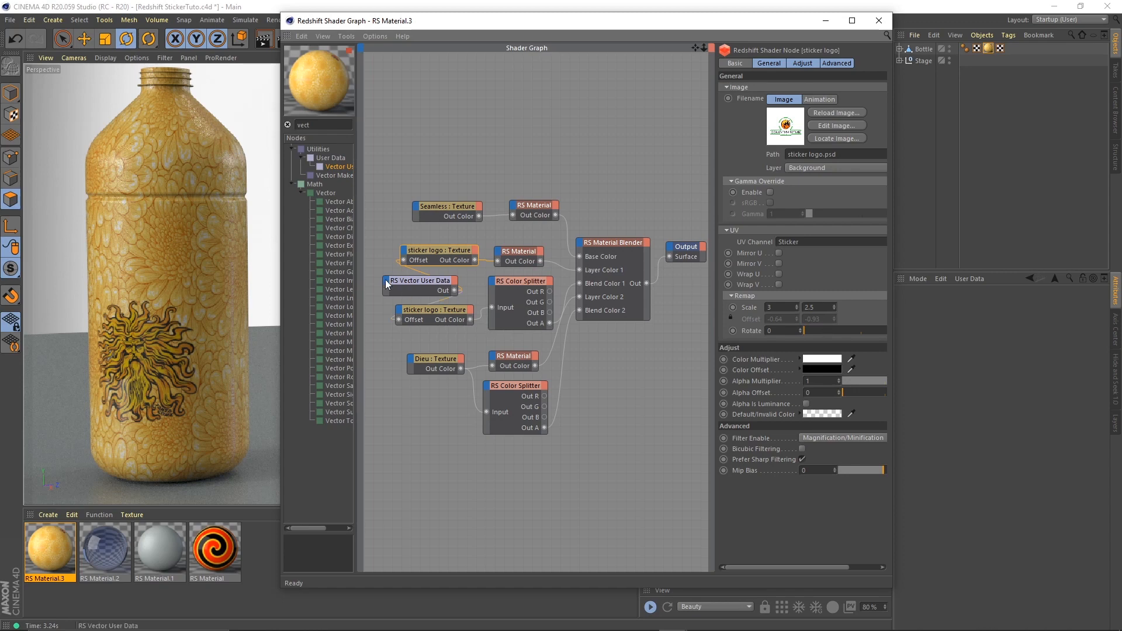
pyautogui.click(421, 281)
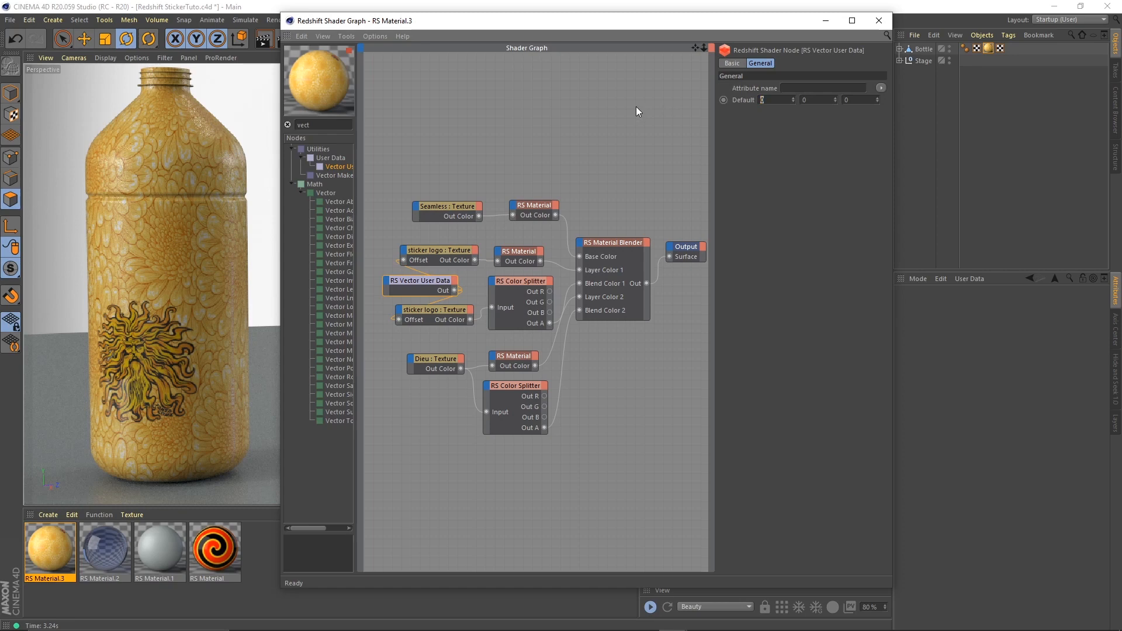
# Step: Set the vector node's Default to -0.64, -0.93
pyautogui.write('-.64')
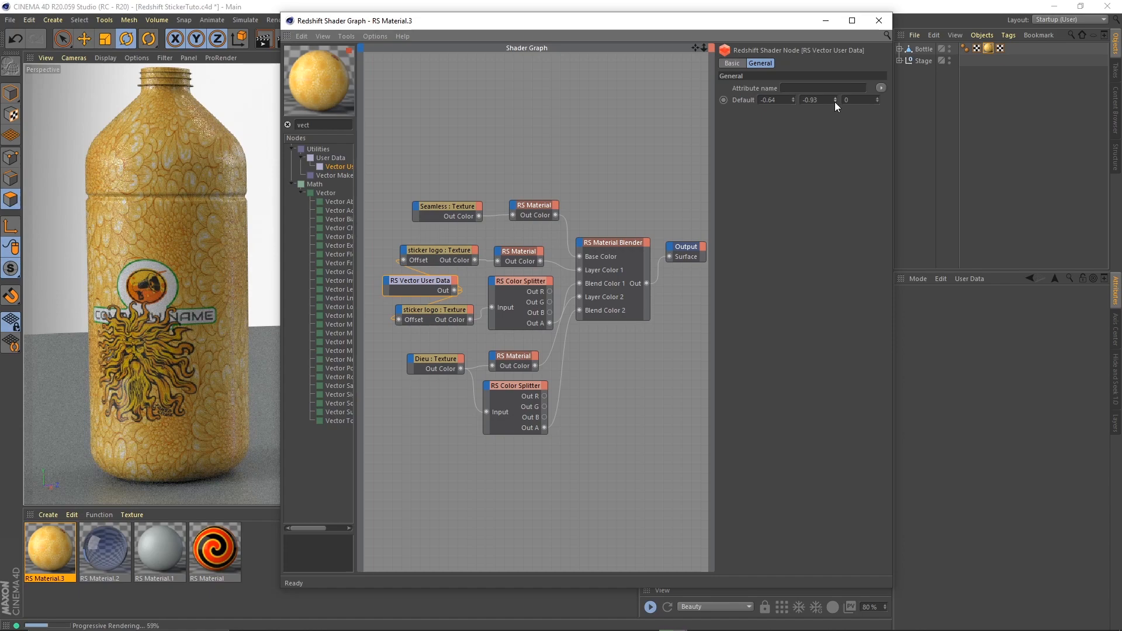
pyautogui.moveTo(816, 99); pyautogui.dragTo(815, 114)
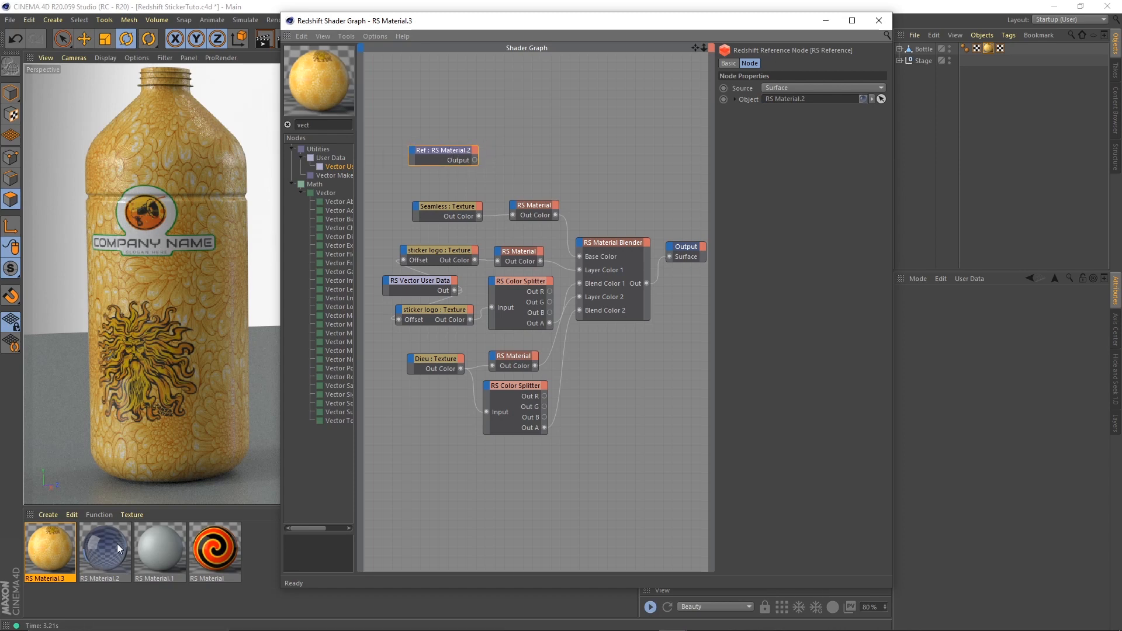
pyautogui.moveTo(104, 552)
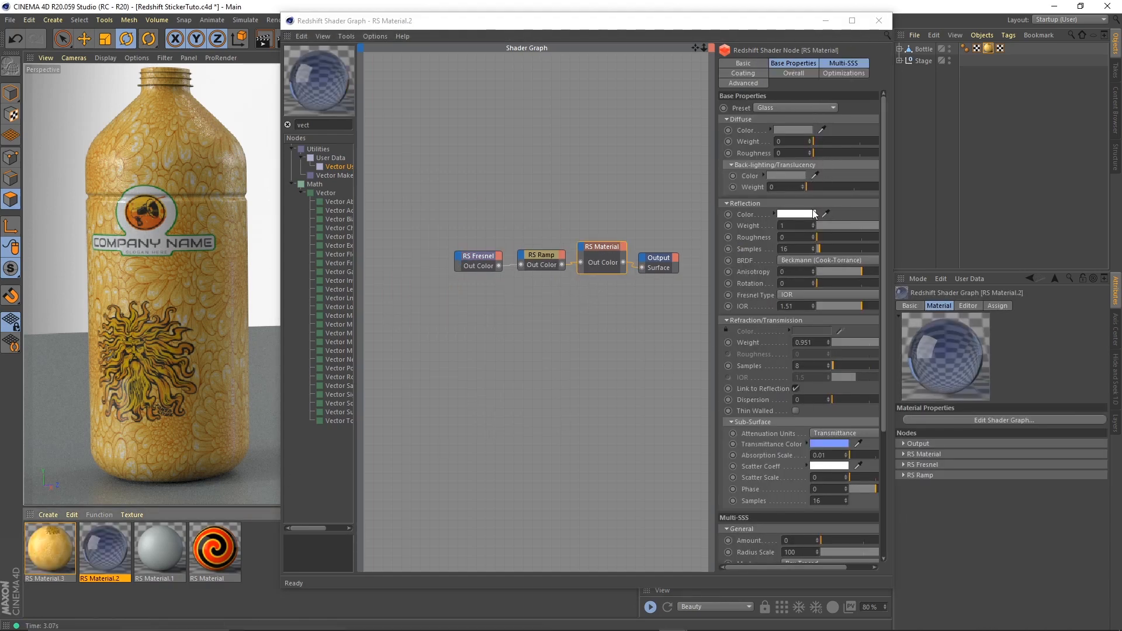
# Step: Connect the RS Material.2 glass reference node's Output to the Material Blender's Base Color
pyautogui.click(48, 547)
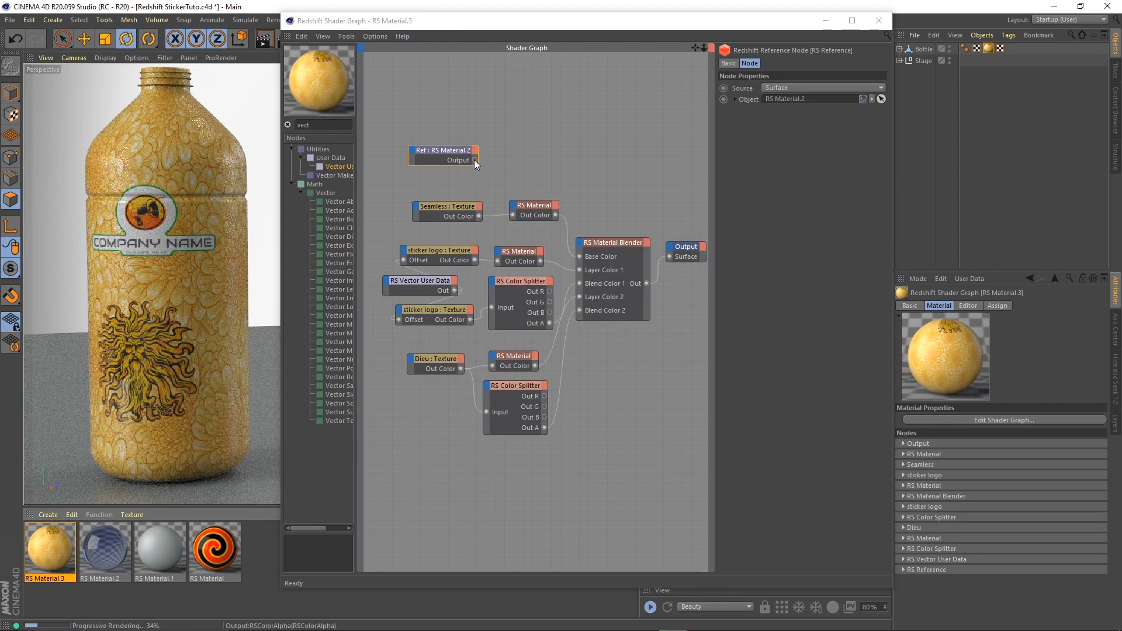
pyautogui.moveTo(473, 159); pyautogui.dragTo(587, 254)
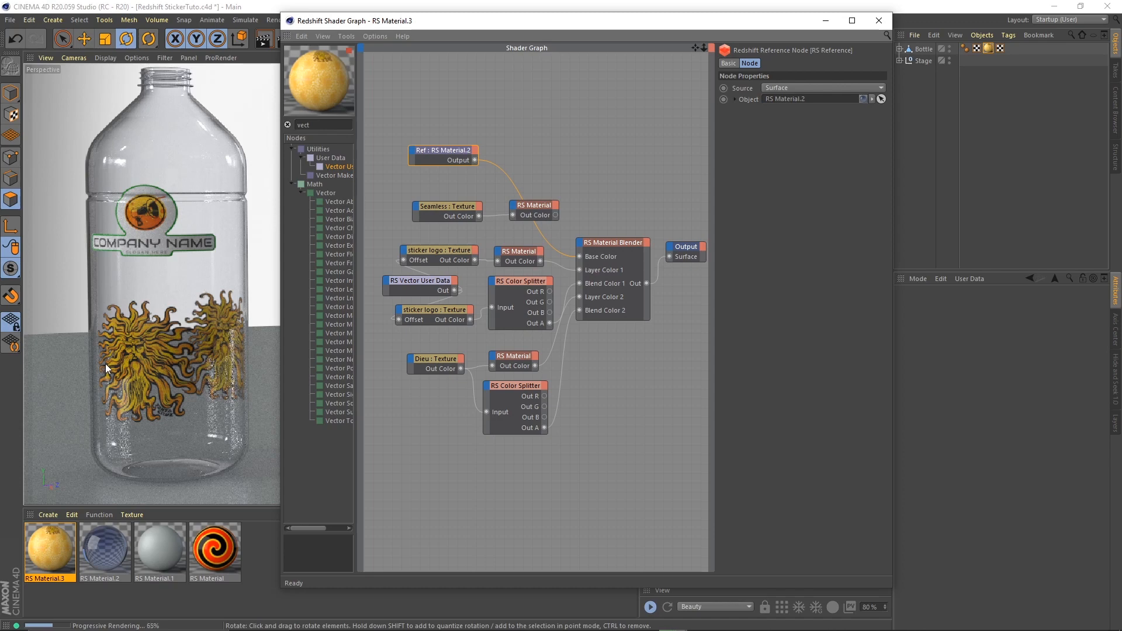
pyautogui.moveTo(137, 343)
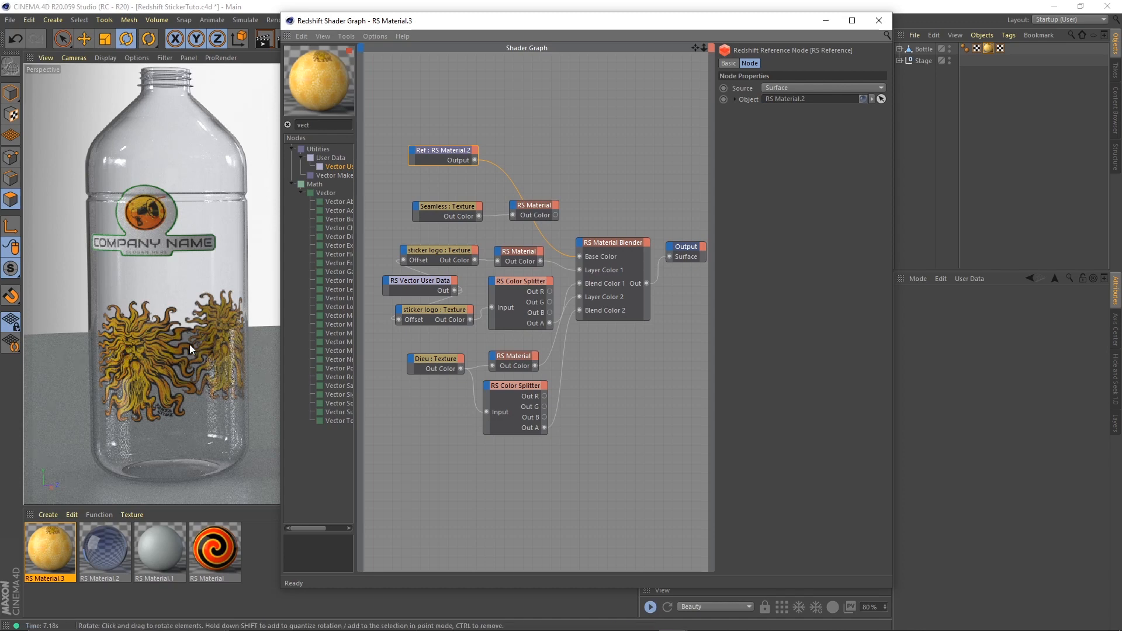
pyautogui.moveTo(236, 354)
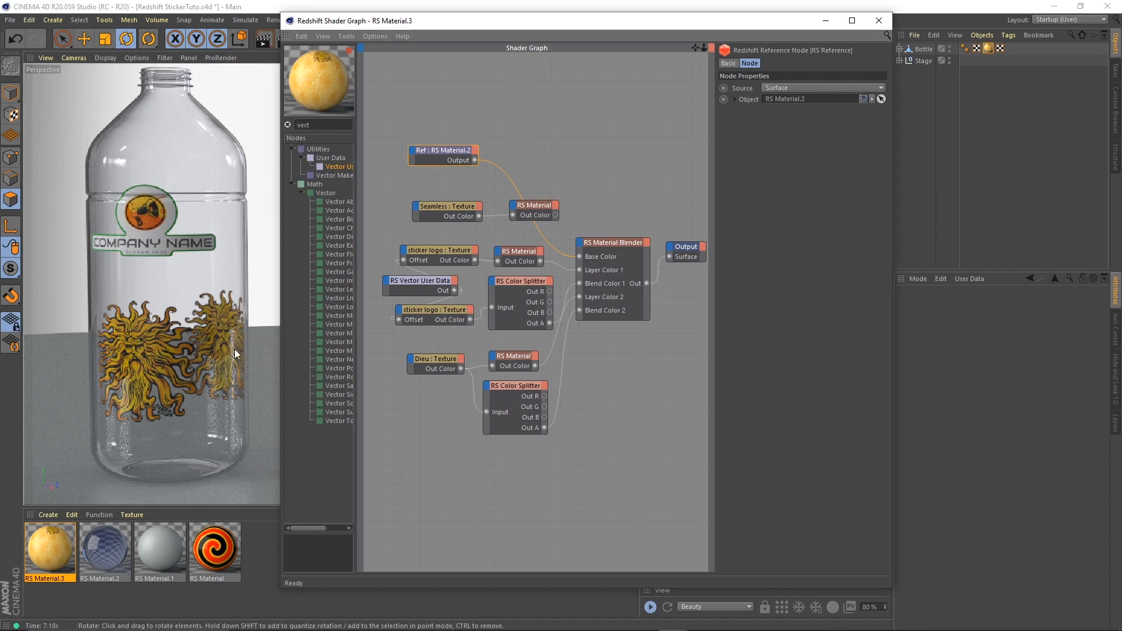
pyautogui.moveTo(463, 147)
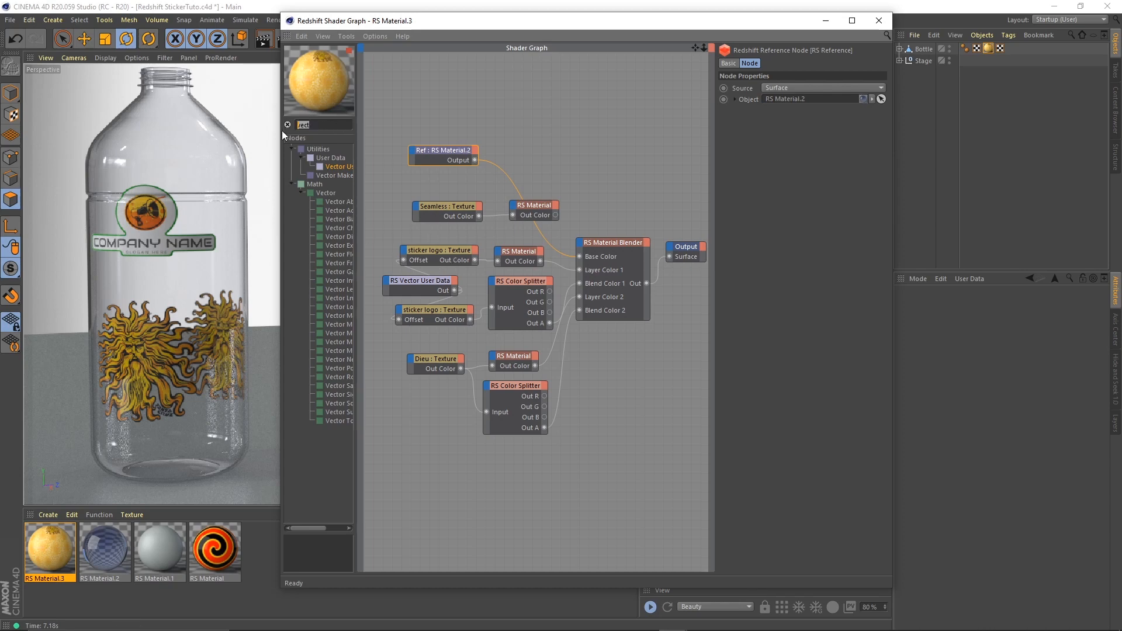
# Step: Add an RS Ray Switch with Camera Front/Back enabled and the Dieu material as Camera Color
pyautogui.write('ray')
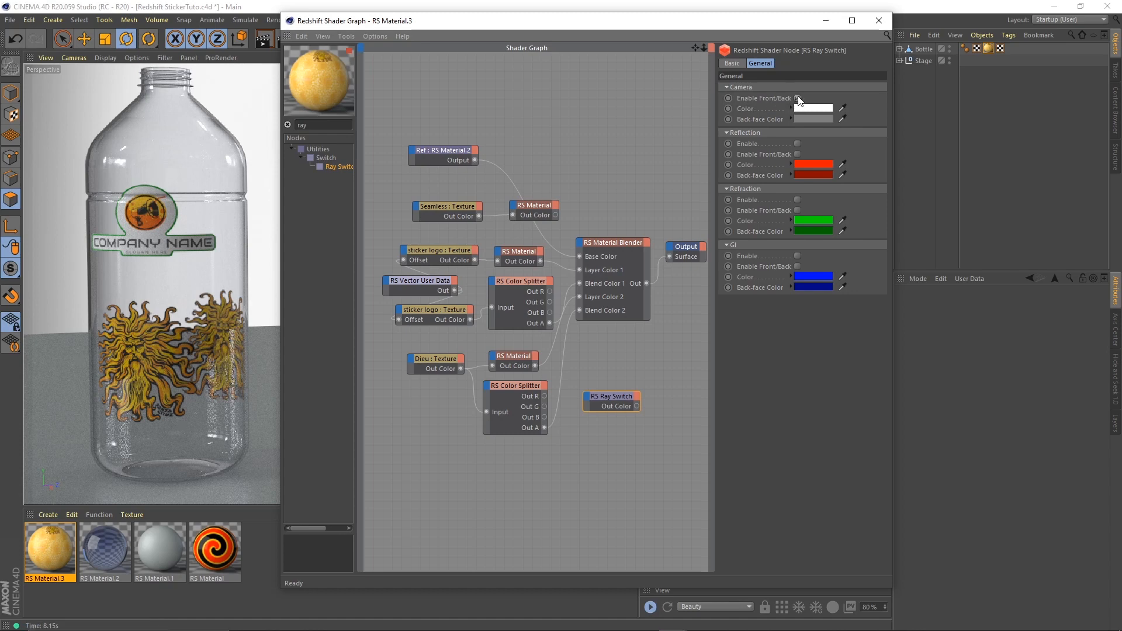
pyautogui.click(797, 99)
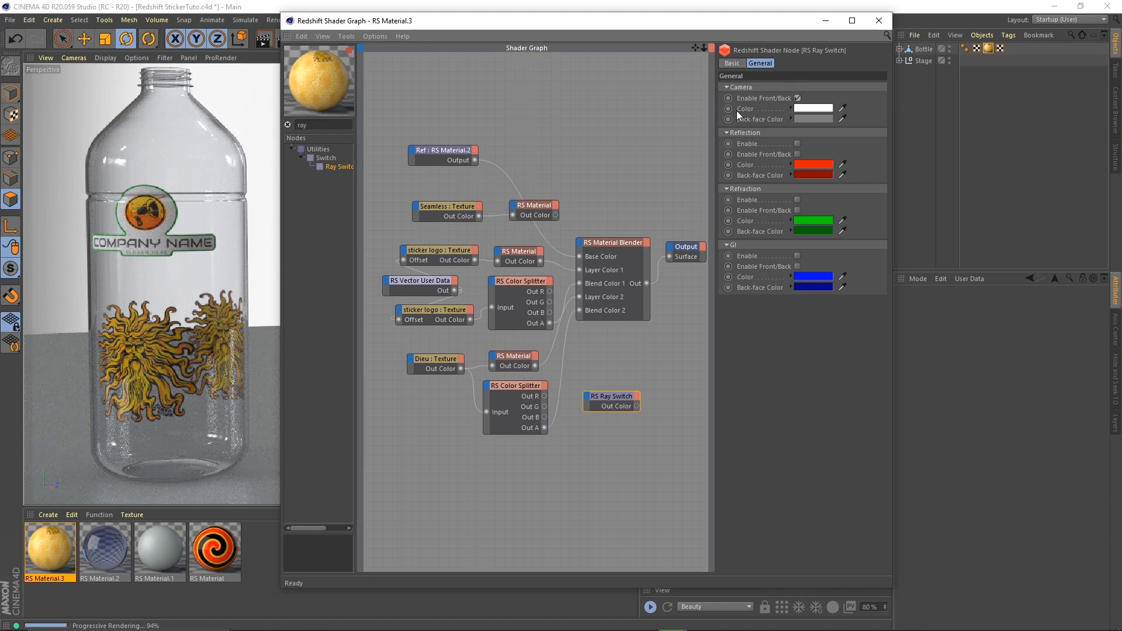
pyautogui.moveTo(779, 115)
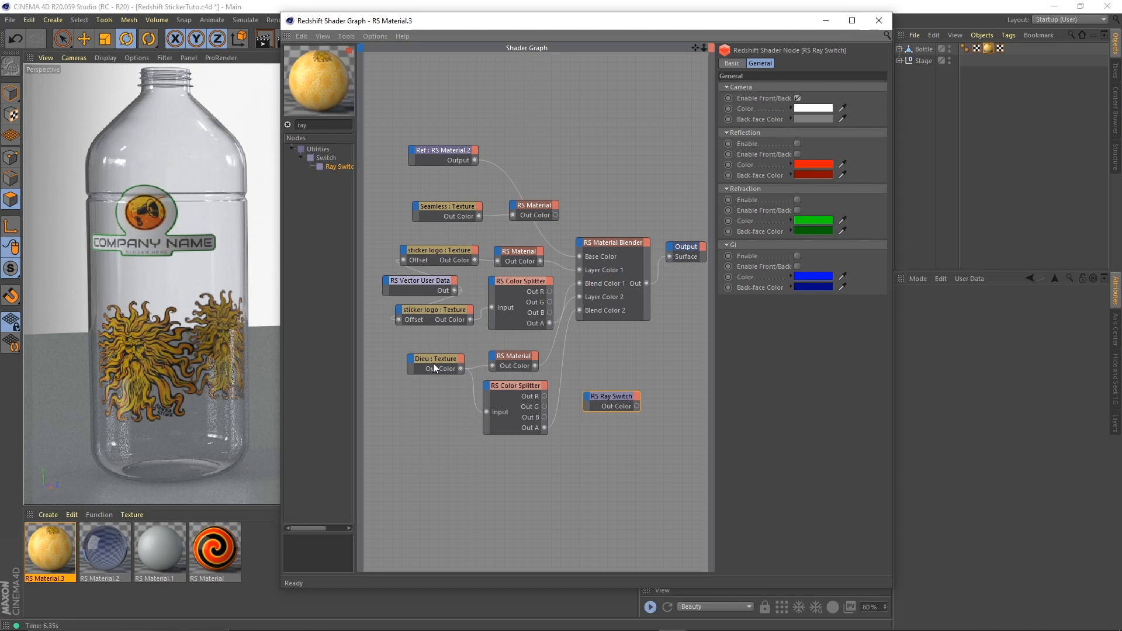
pyautogui.click(435, 364)
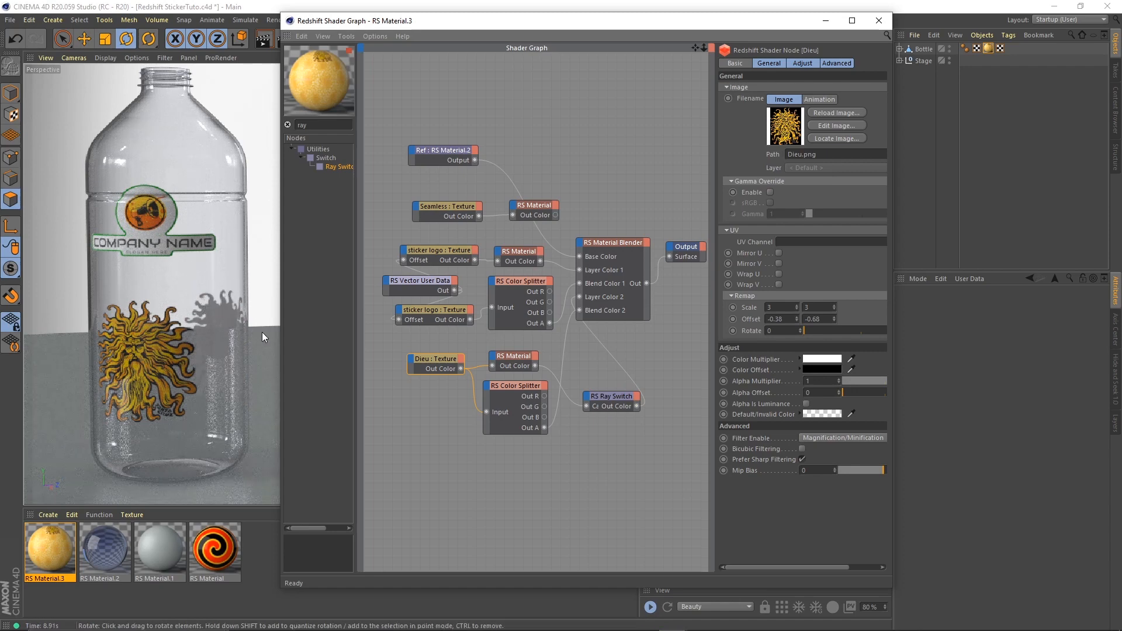
# Step: Connect the glass reference node to the ray switch's Camera Color Back
pyautogui.click(444, 153)
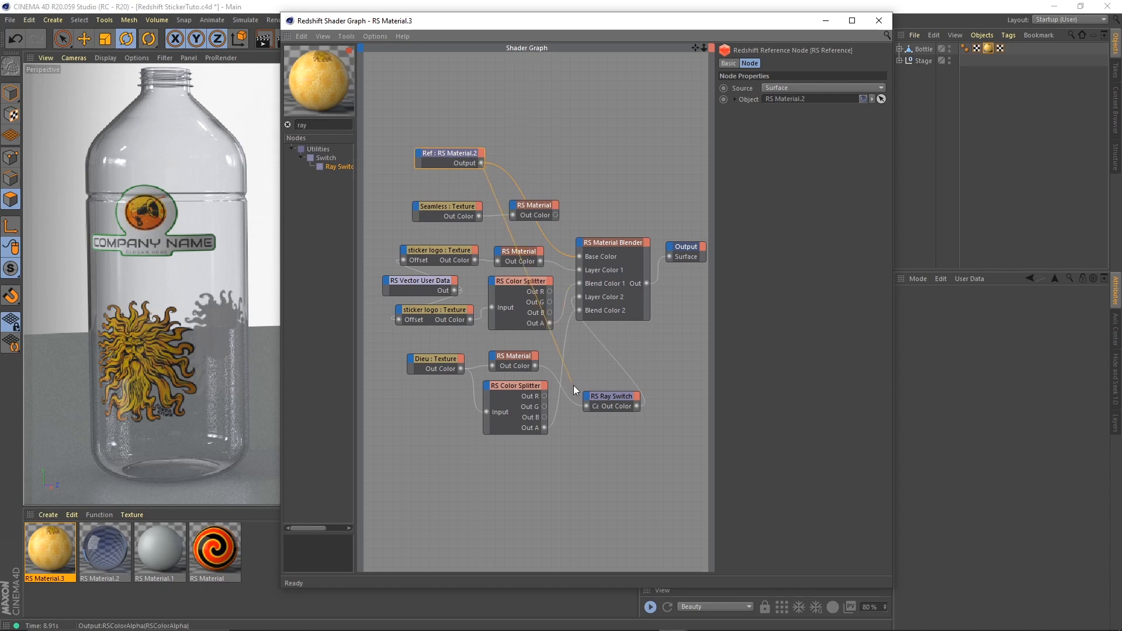
pyautogui.click(610, 395)
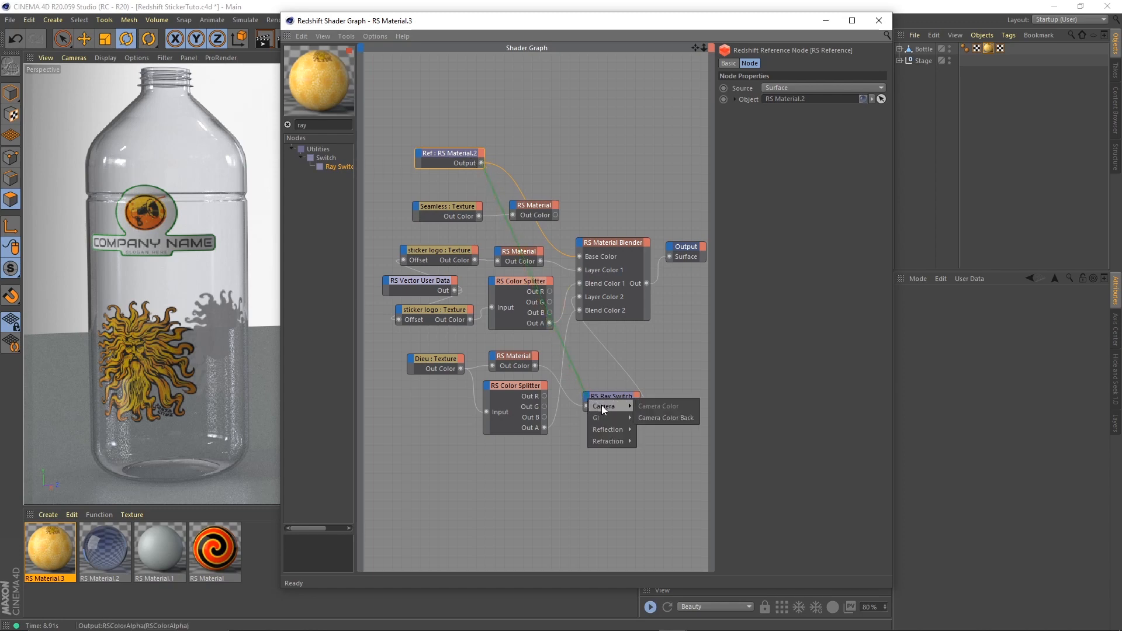
pyautogui.click(657, 405)
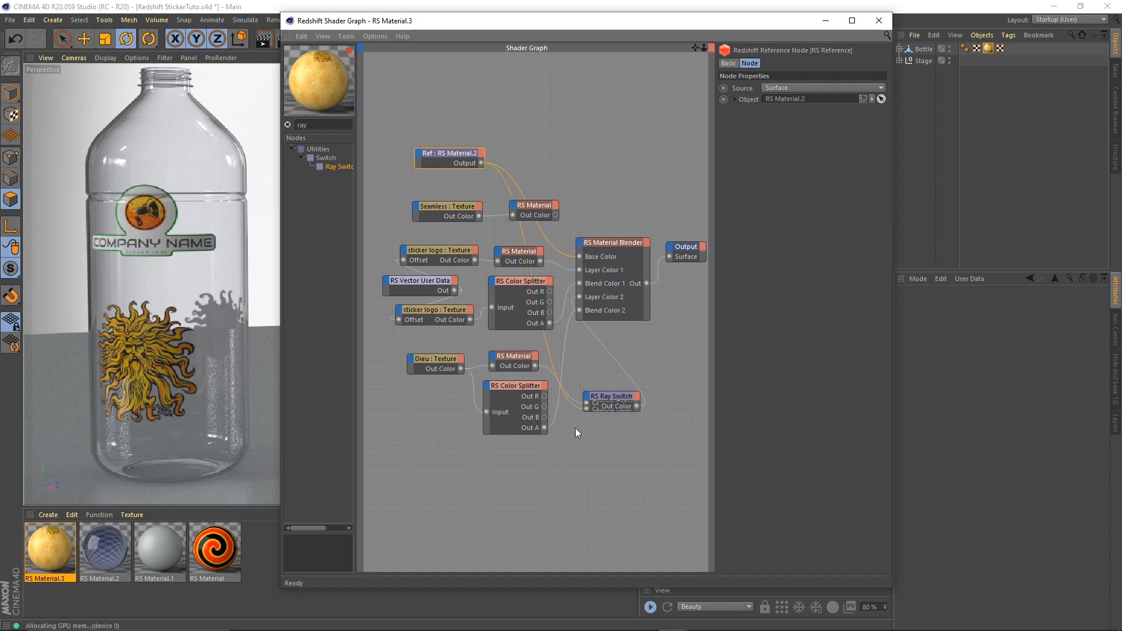